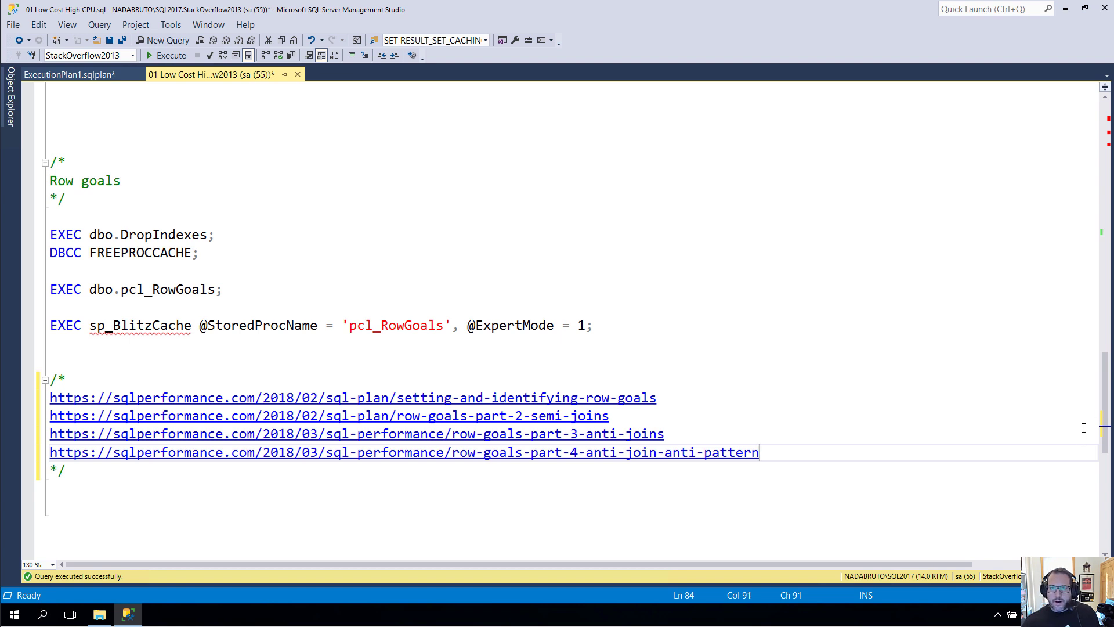
mouse_move(989, 346)
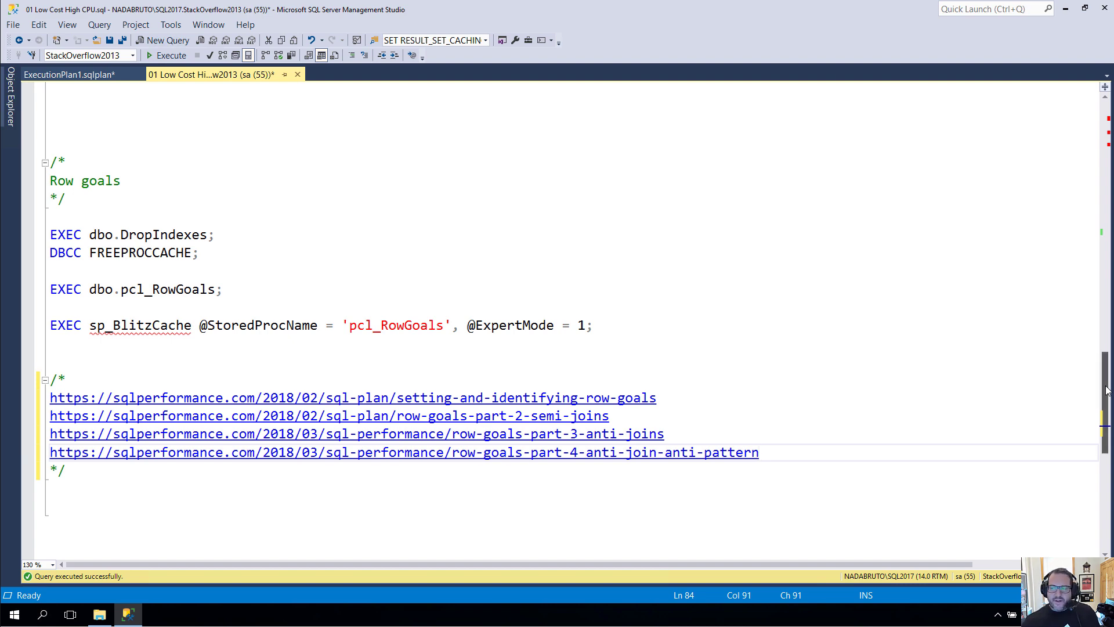
Step: Run EXEC dbo.pcl_RowGoals and wait for the y column and XML showplan result
scroll("up", 3)
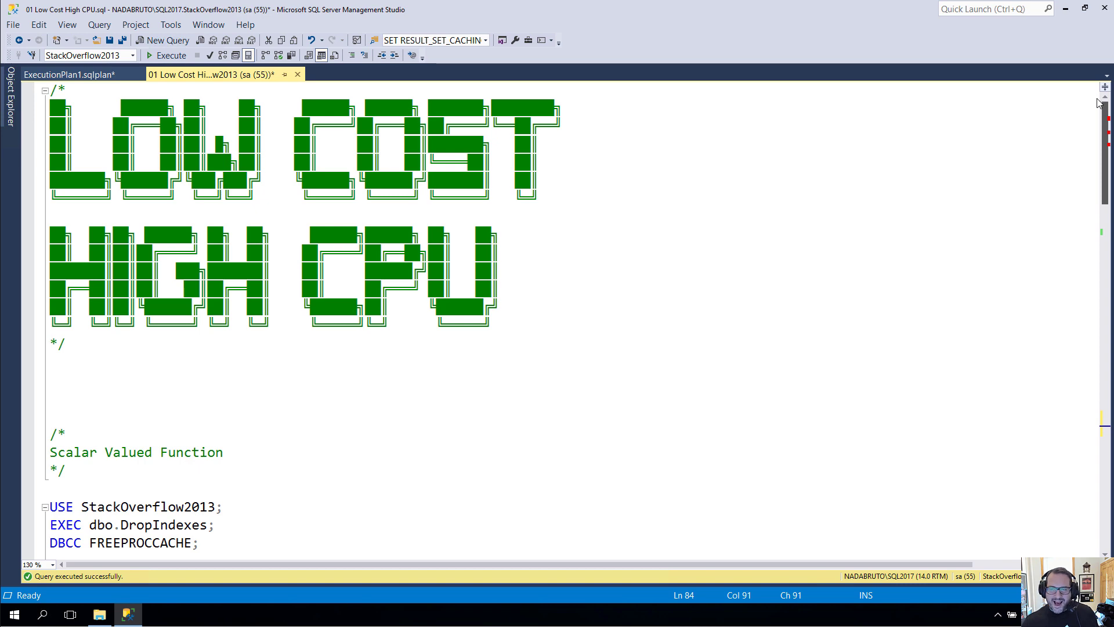
scroll("down", 3)
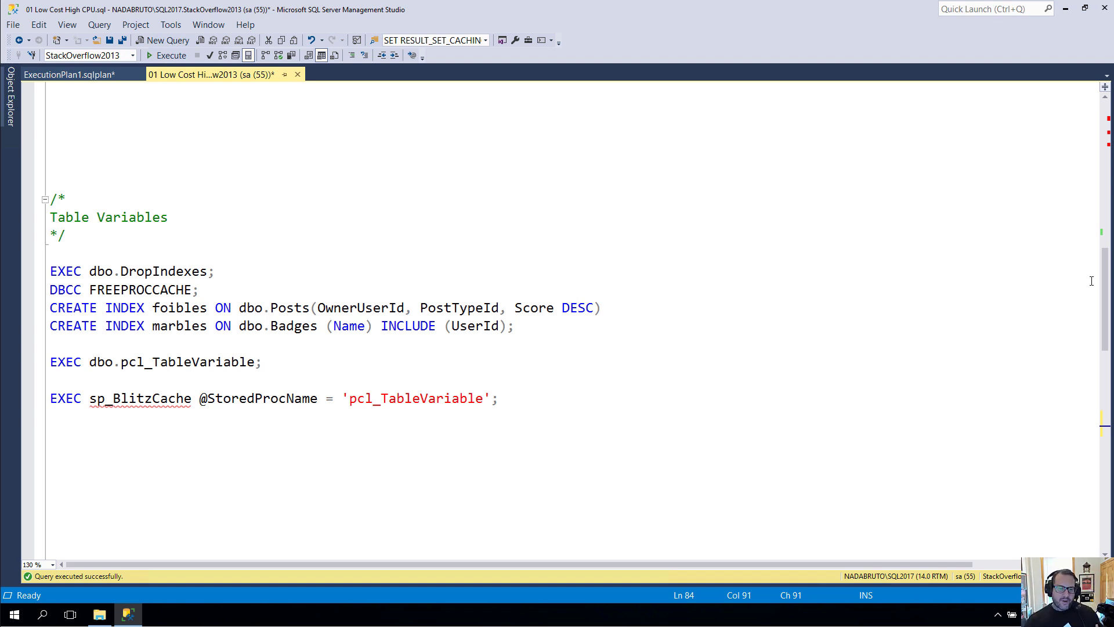
mouse_move(259, 434)
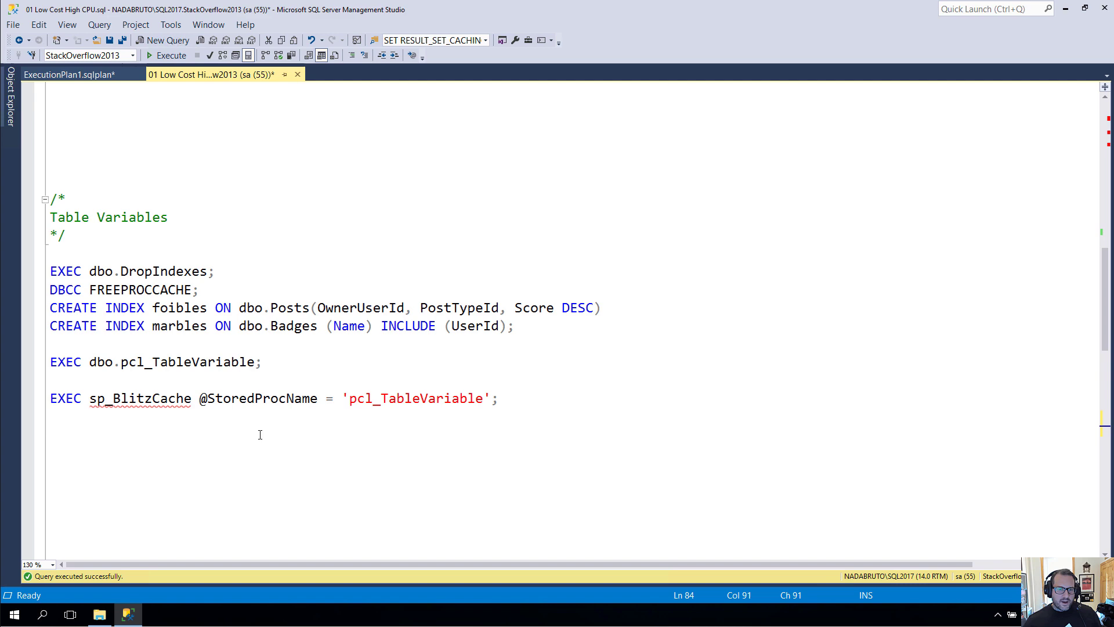
scroll("down", 3)
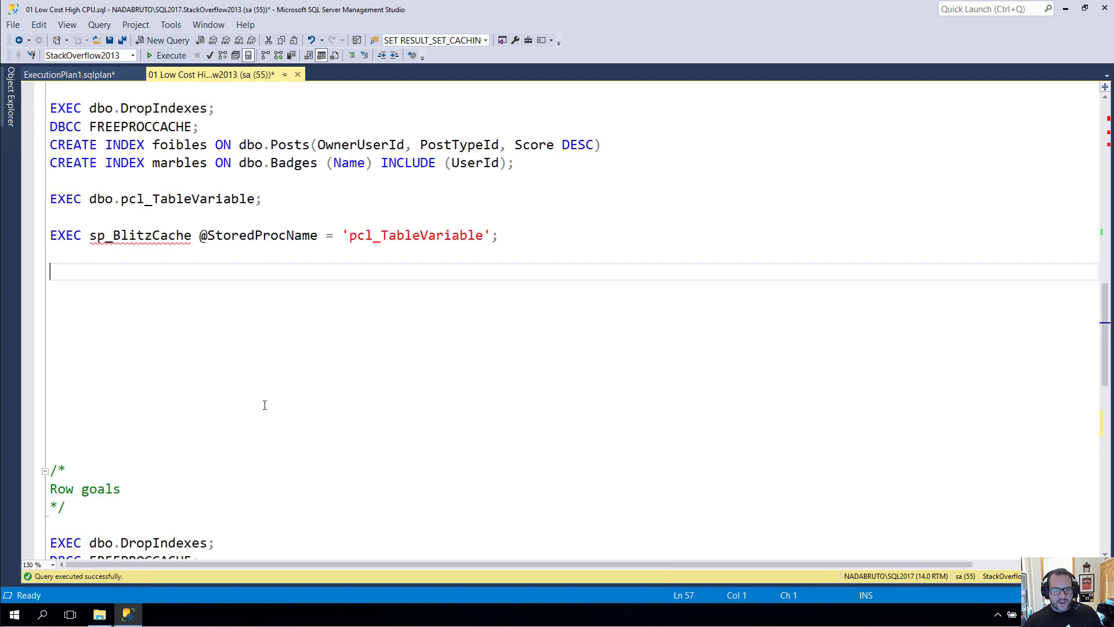
scroll("down", 3)
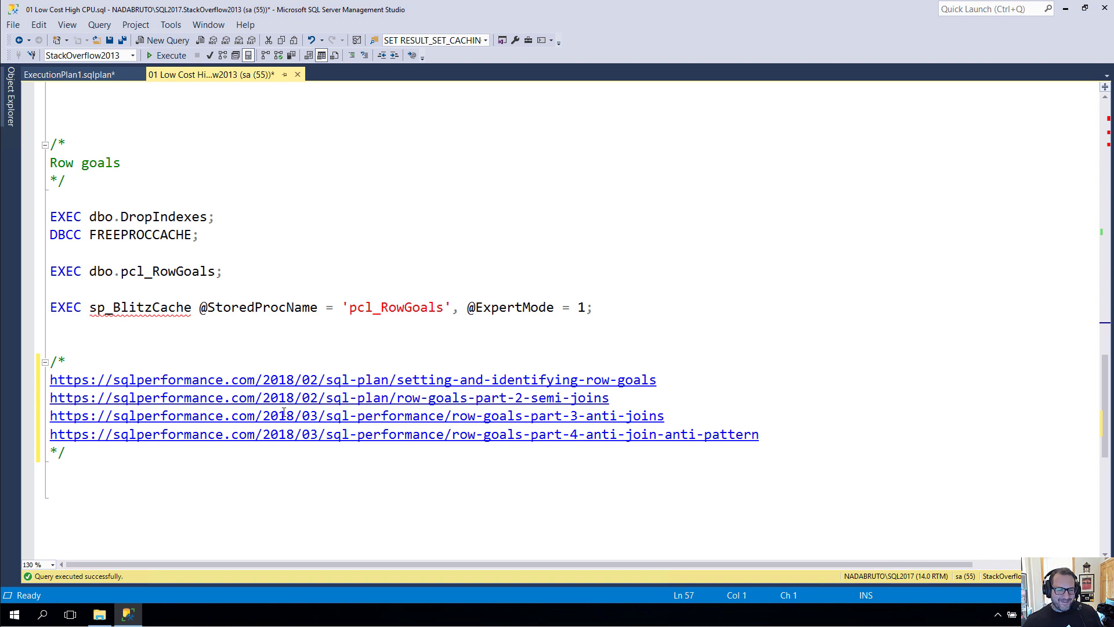
mouse_move(138, 164)
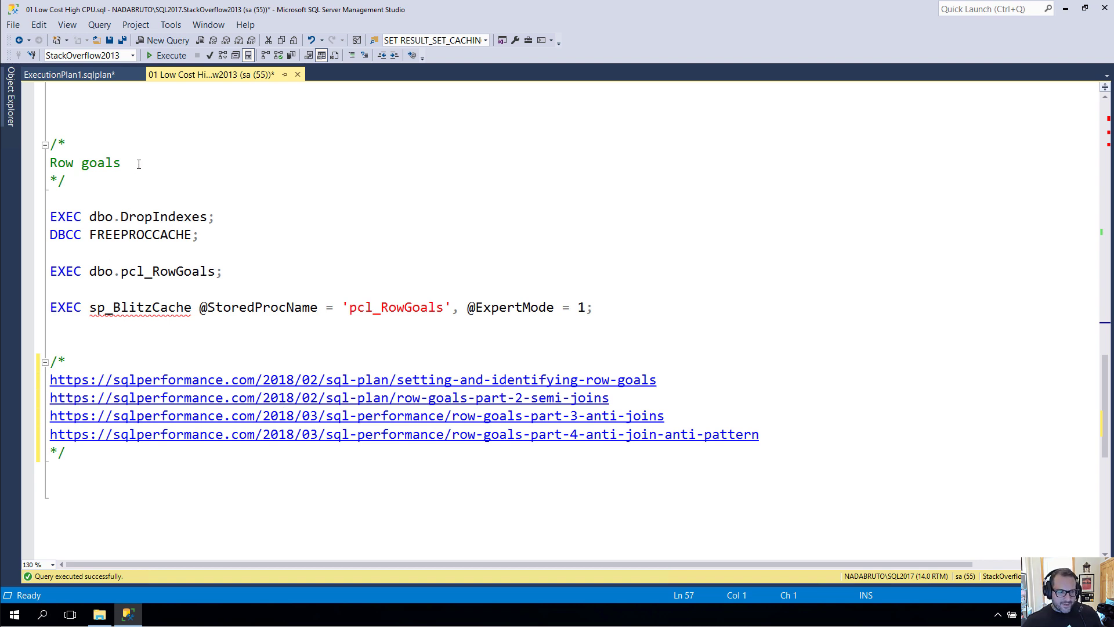
mouse_move(426, 325)
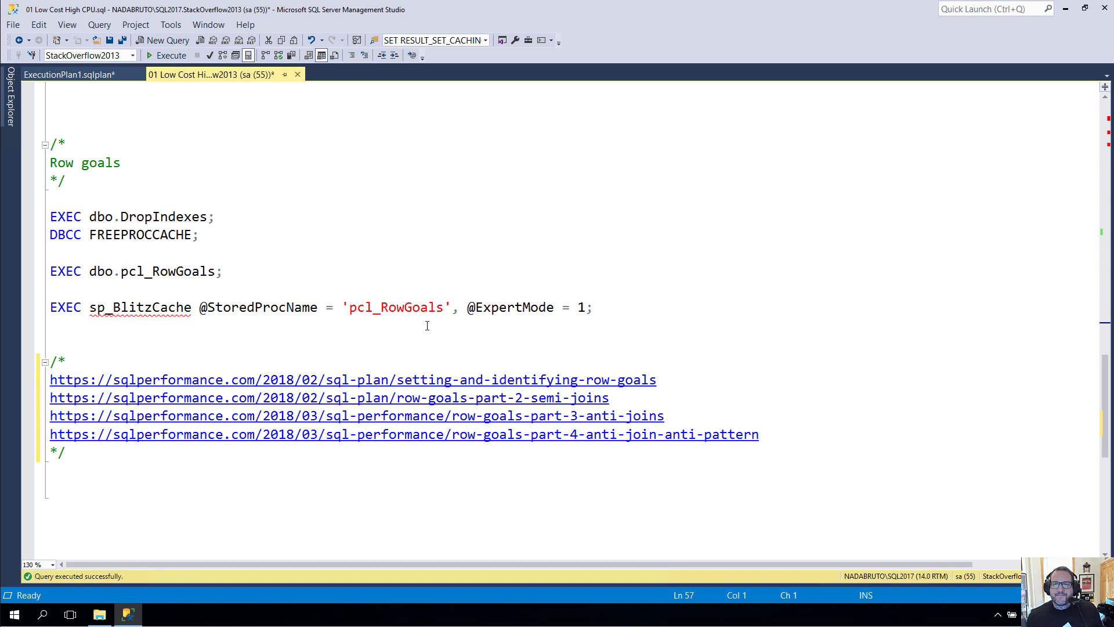
mouse_move(260, 266)
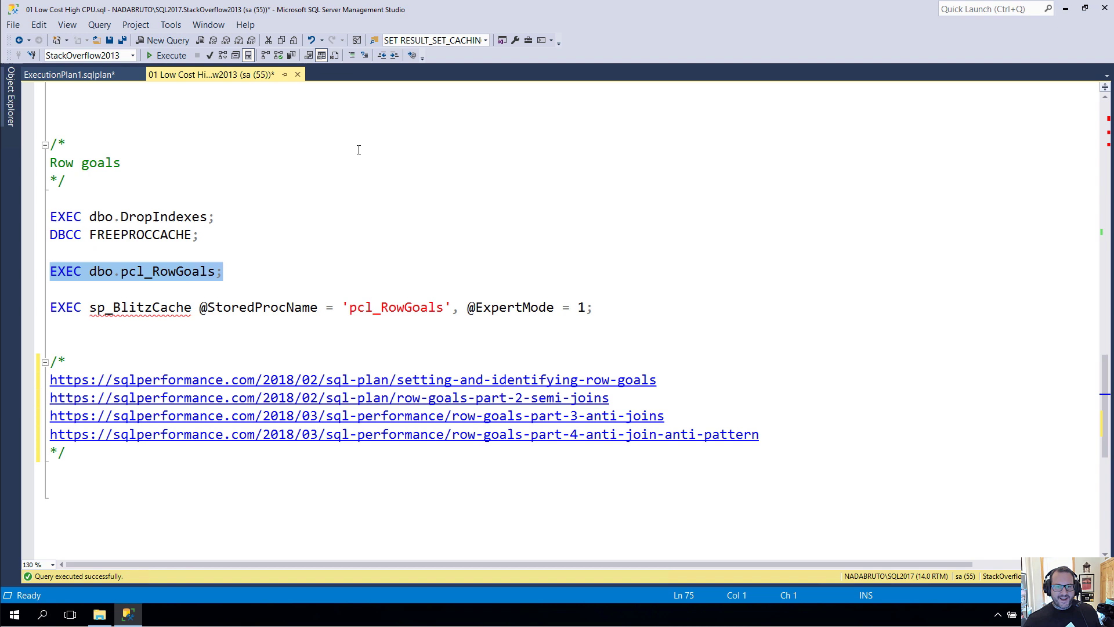
mouse_move(168, 55)
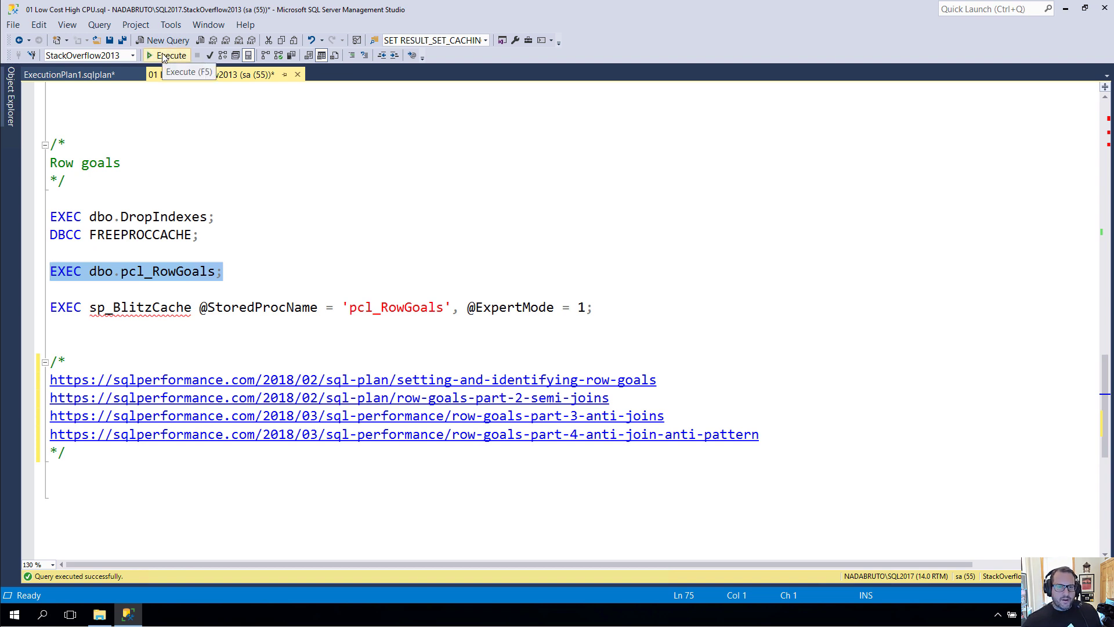
left_click(169, 56)
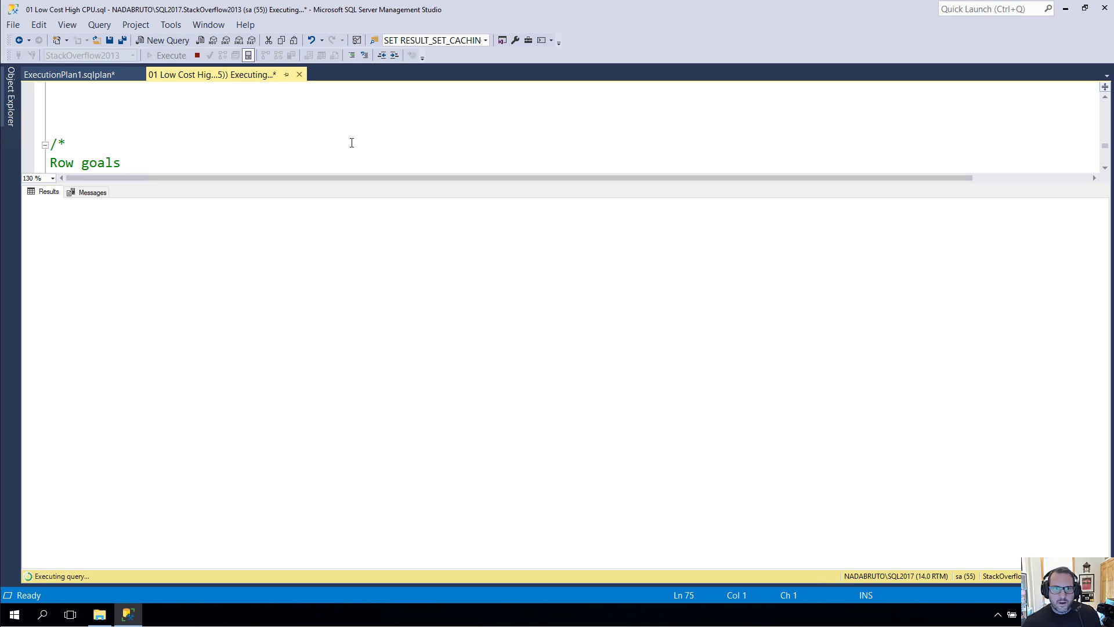
mouse_move(476, 172)
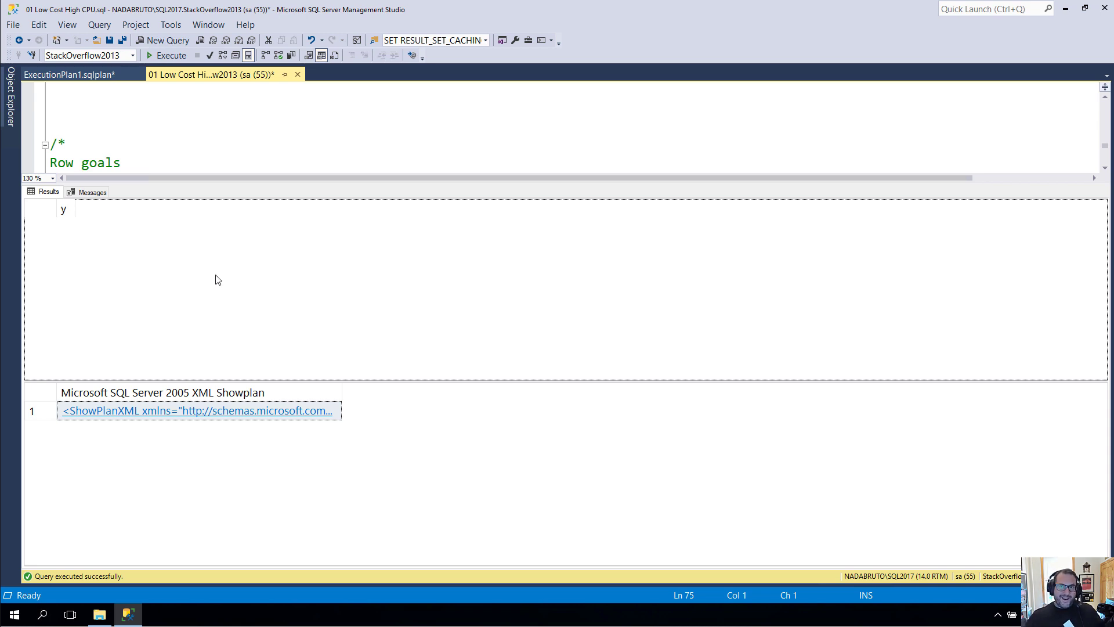
mouse_move(224, 290)
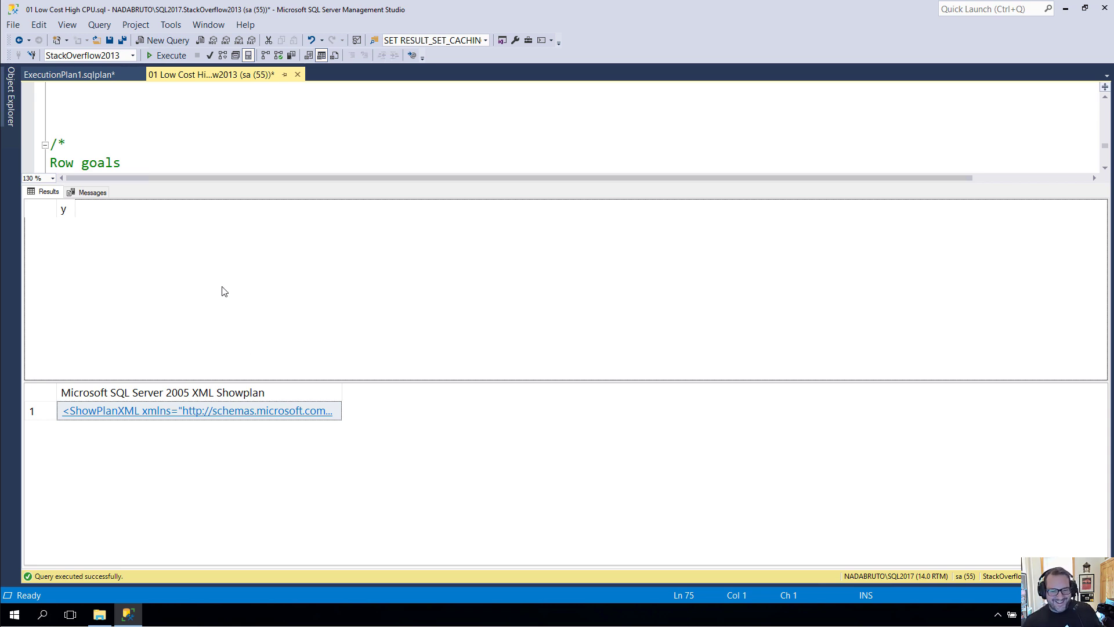
Step: View the graphical plan with the Votes clustered index scan and Posts index seek
left_click(197, 409)
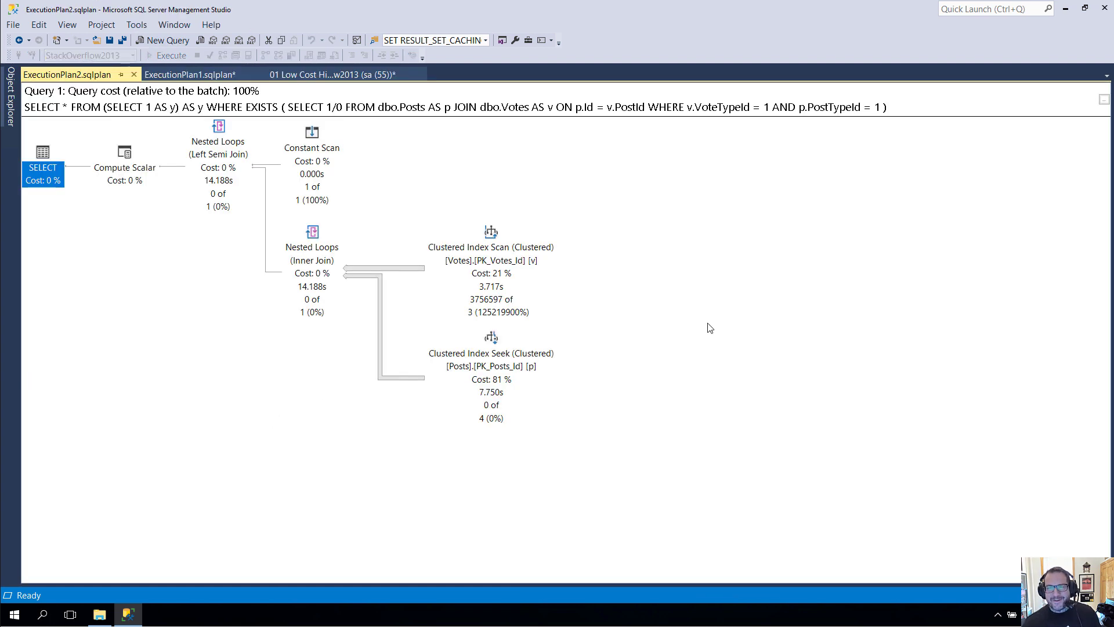
mouse_move(702, 333)
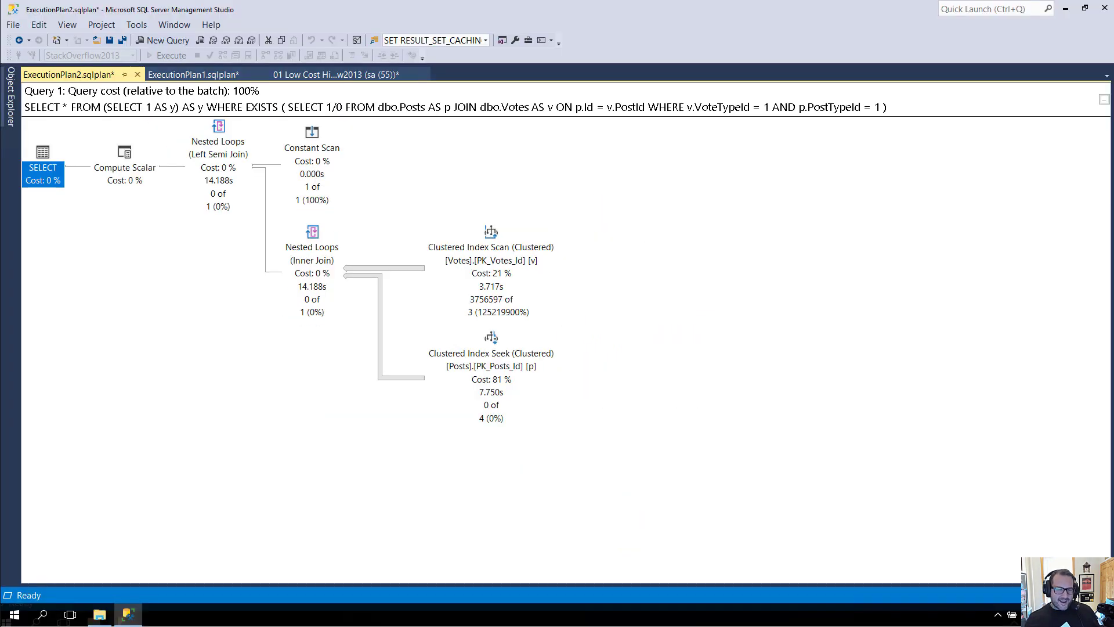
mouse_move(628, 325)
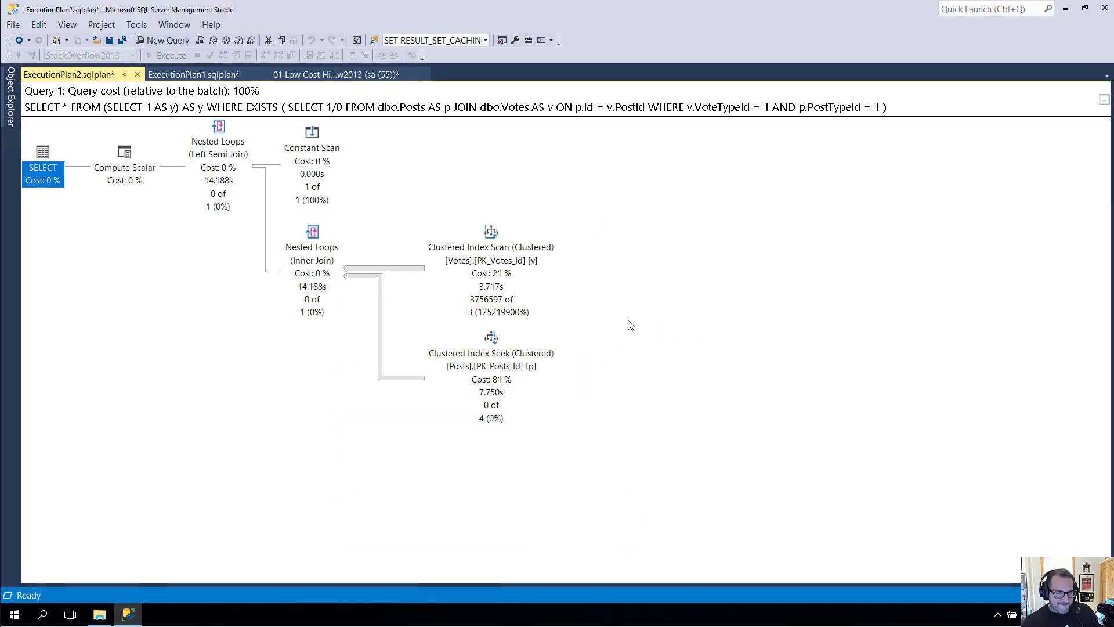
mouse_move(619, 309)
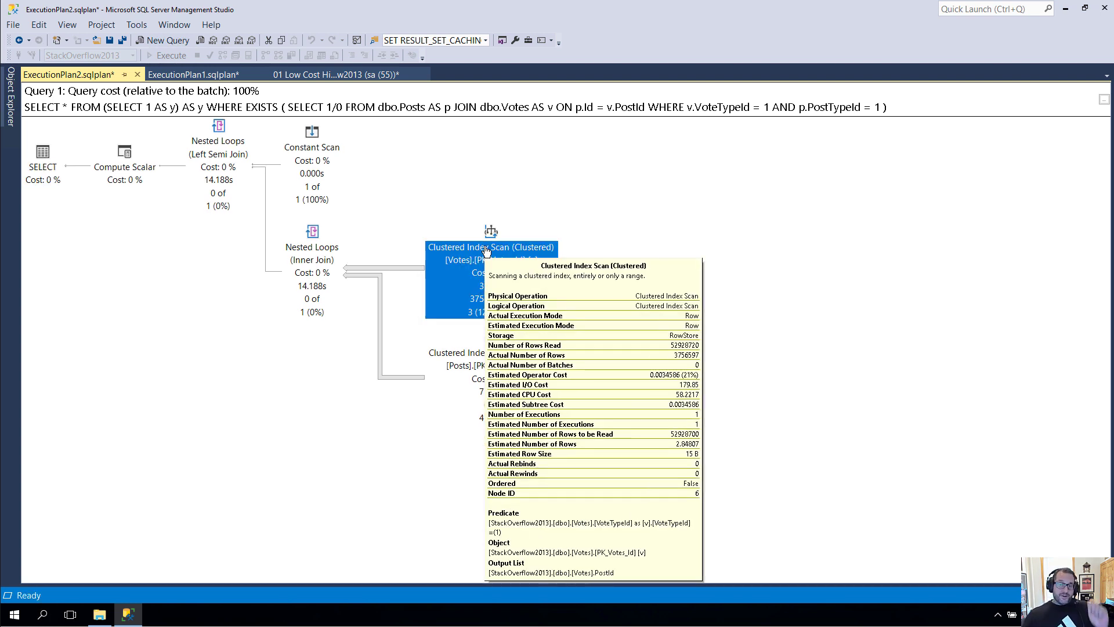
right_click(490, 249)
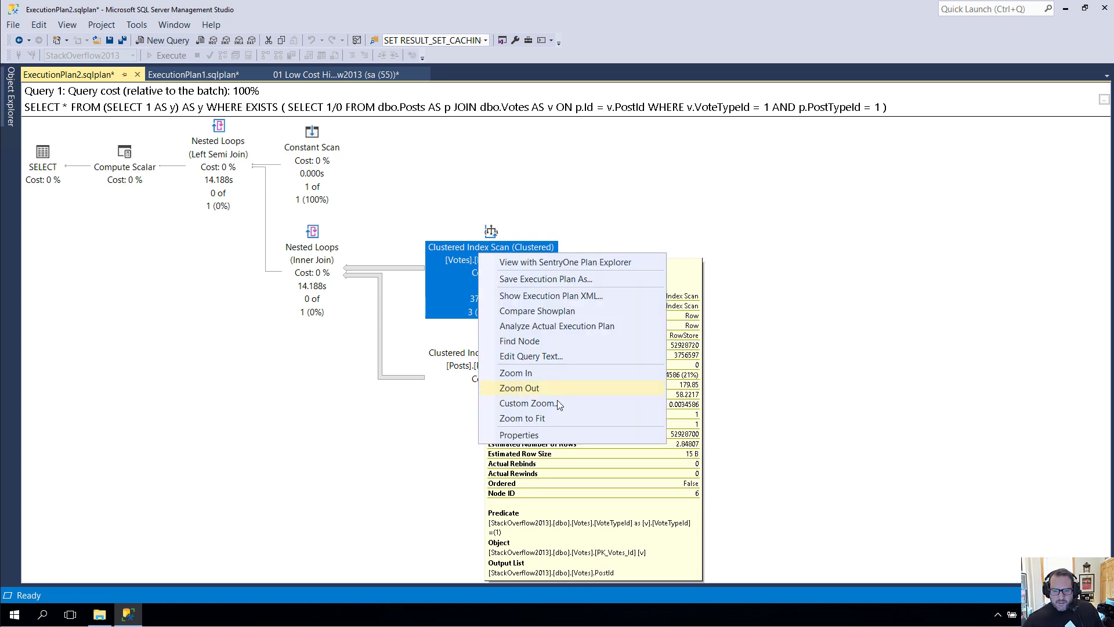
left_click(518, 434)
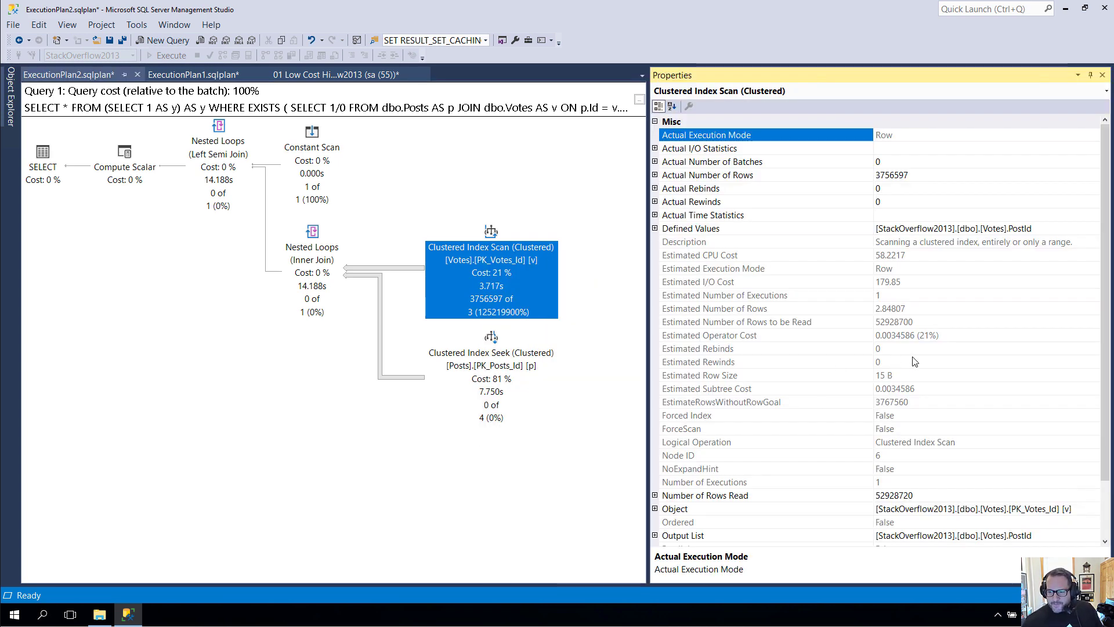
mouse_move(982, 359)
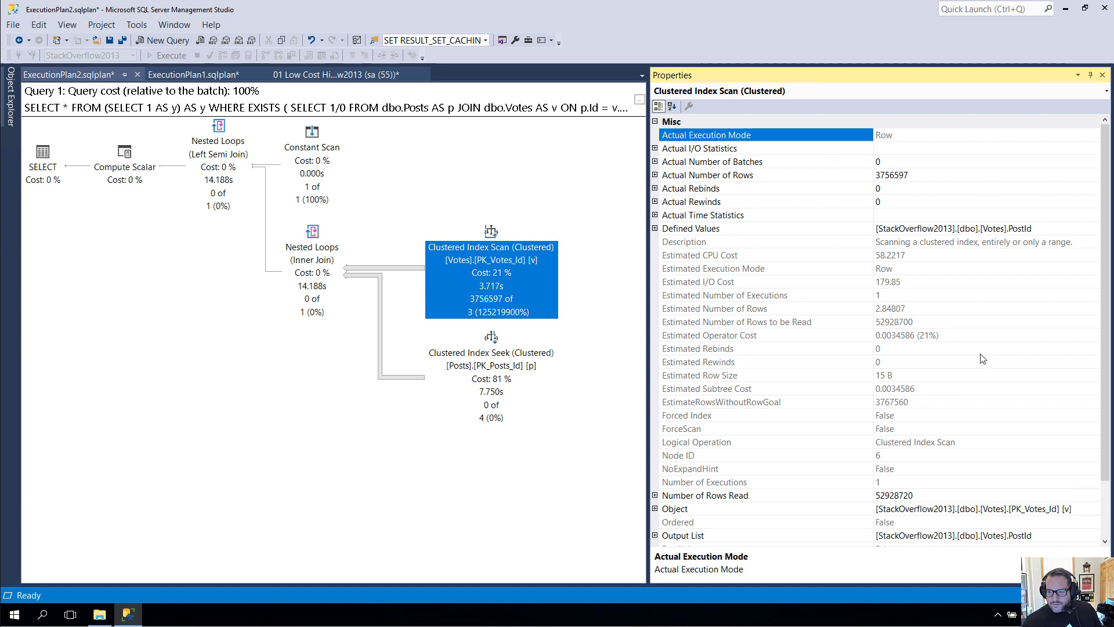
mouse_move(913, 411)
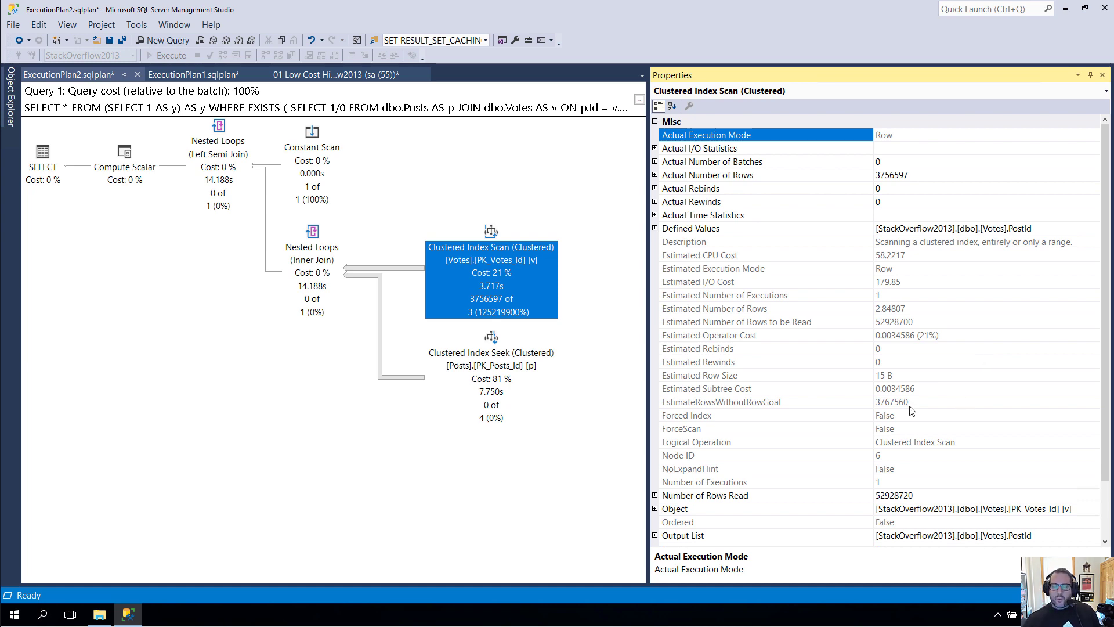
mouse_move(490, 231)
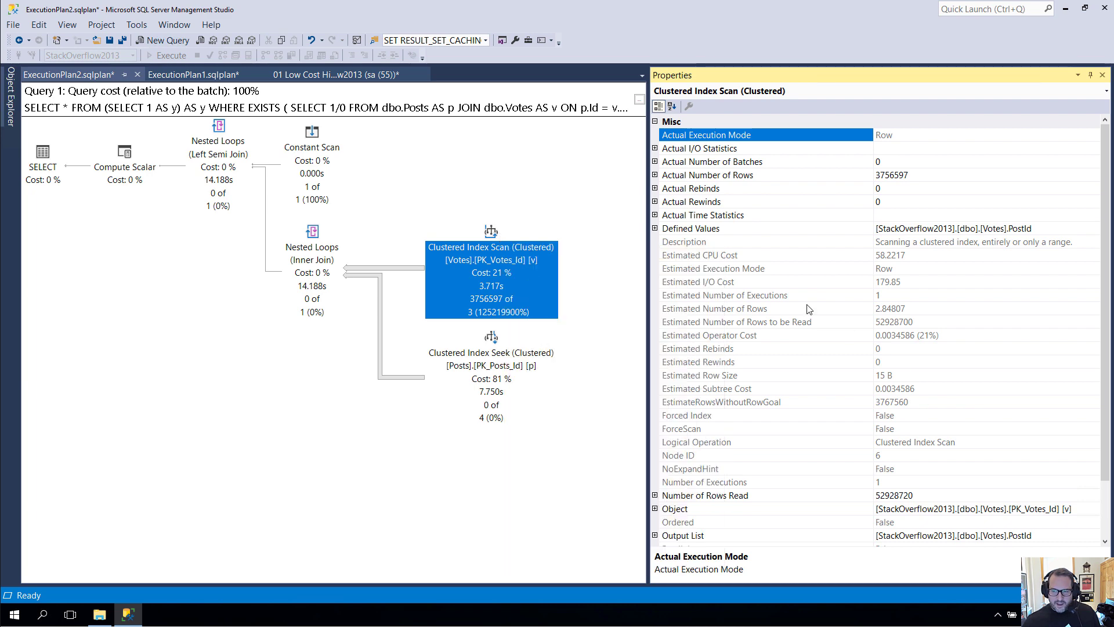
mouse_move(940, 444)
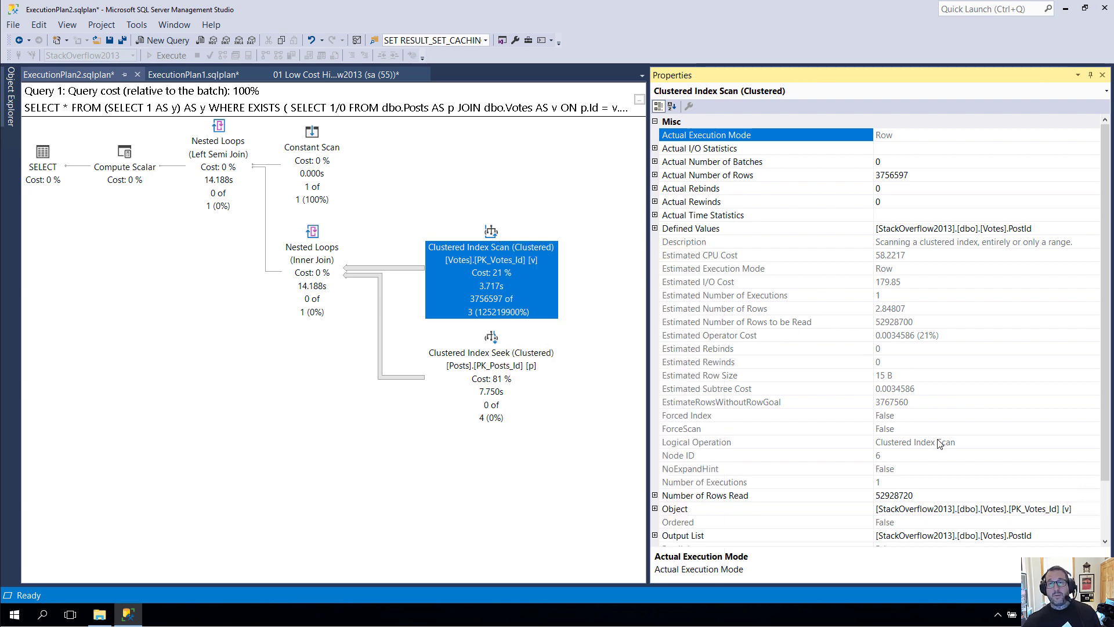
mouse_move(975, 403)
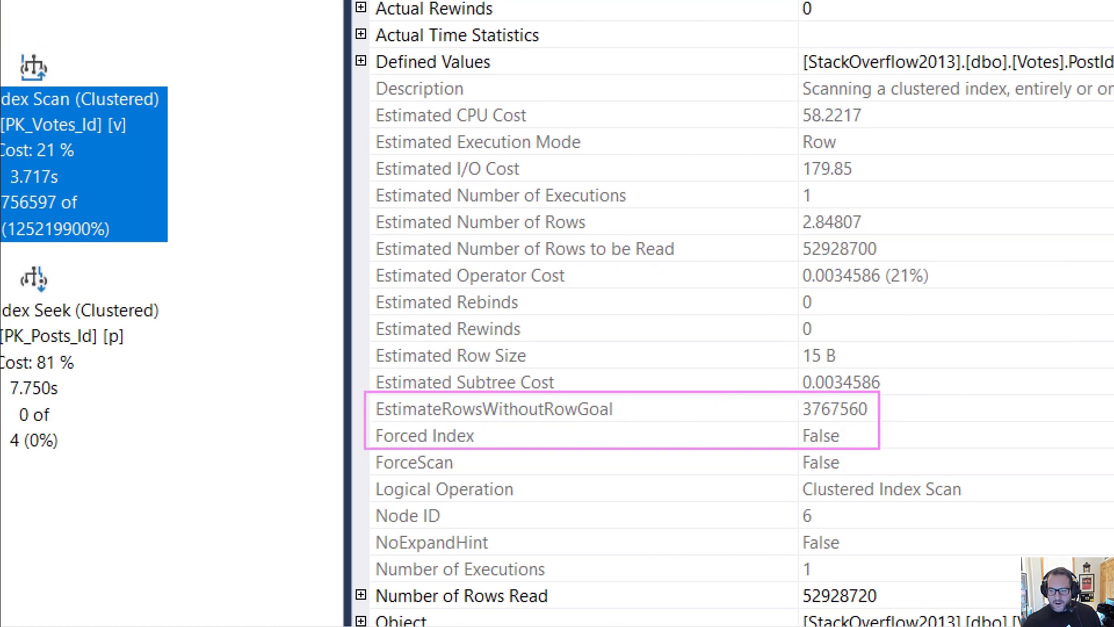
left_click(493, 407)
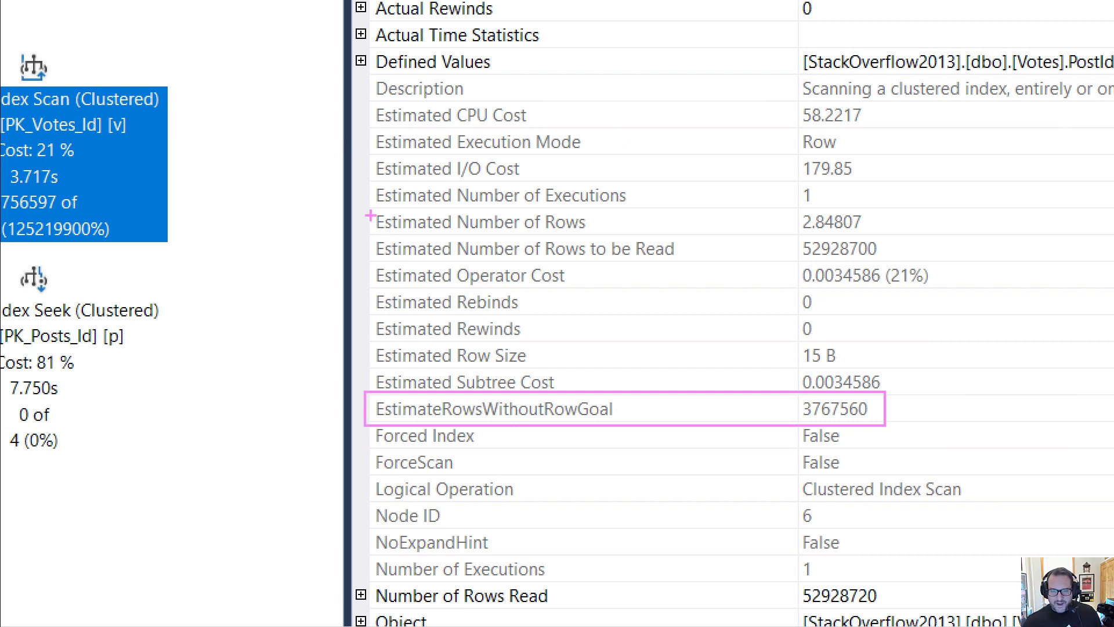
left_click(498, 222)
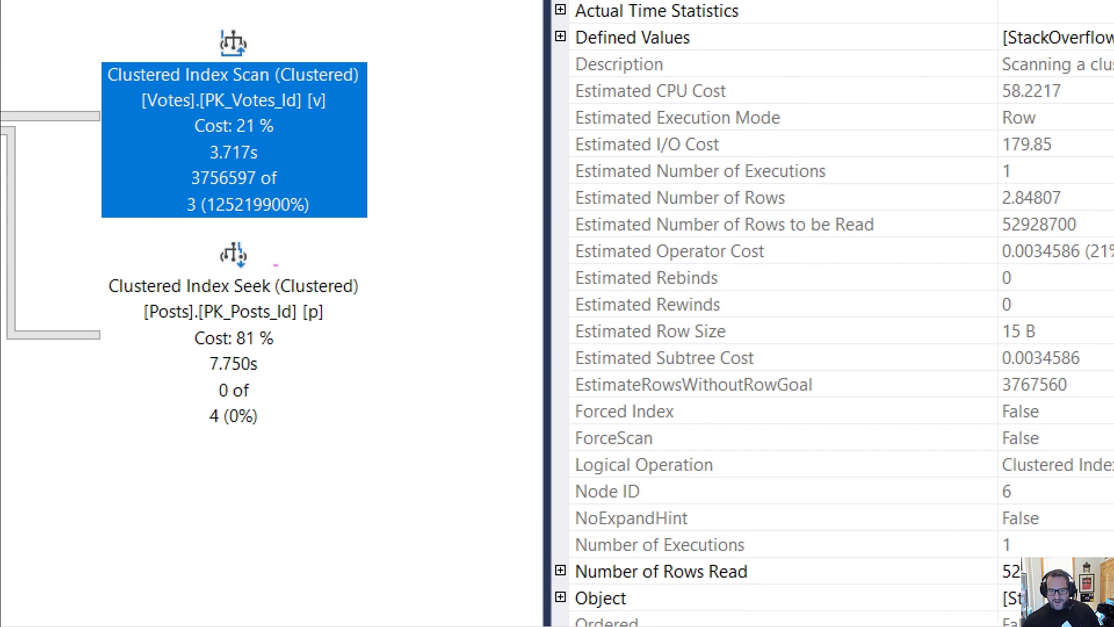
double_click(223, 177)
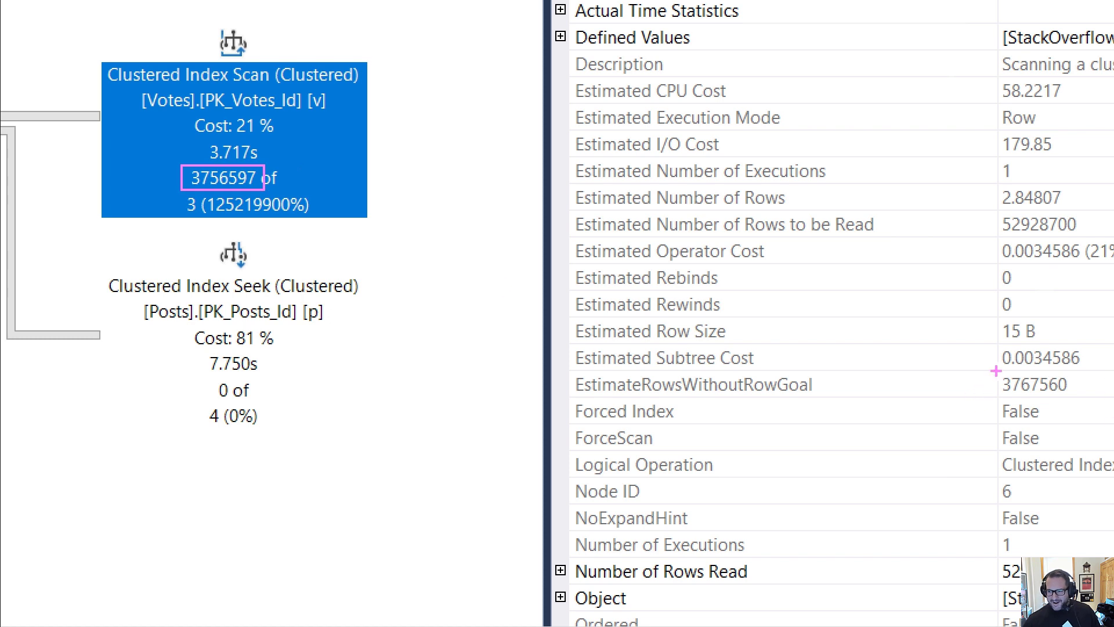
left_click(1034, 384)
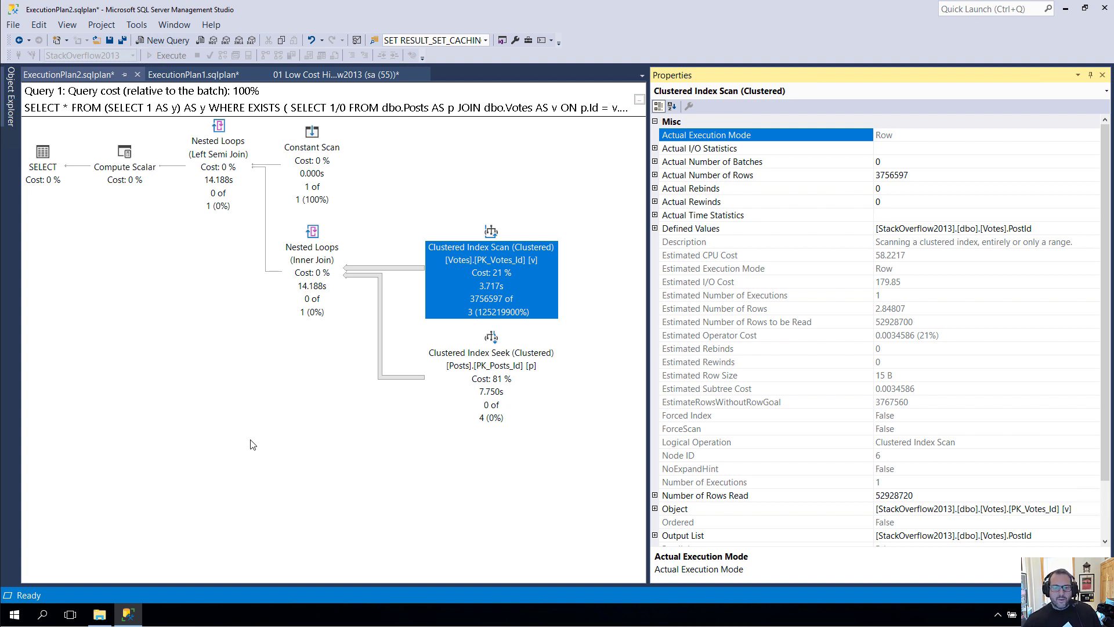
mouse_move(266, 445)
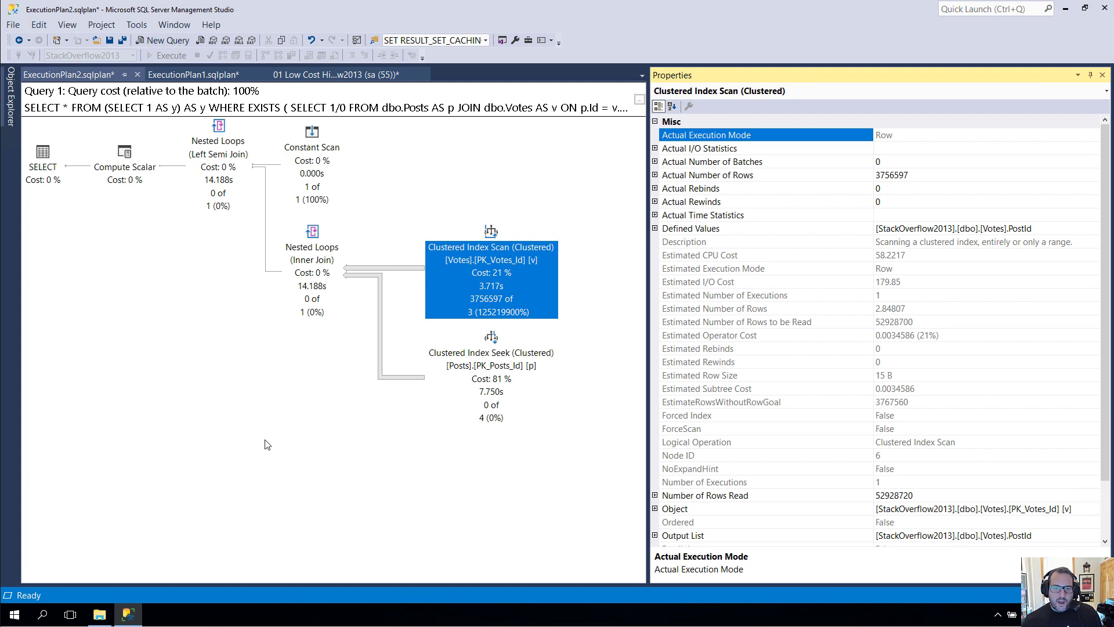
mouse_move(408, 494)
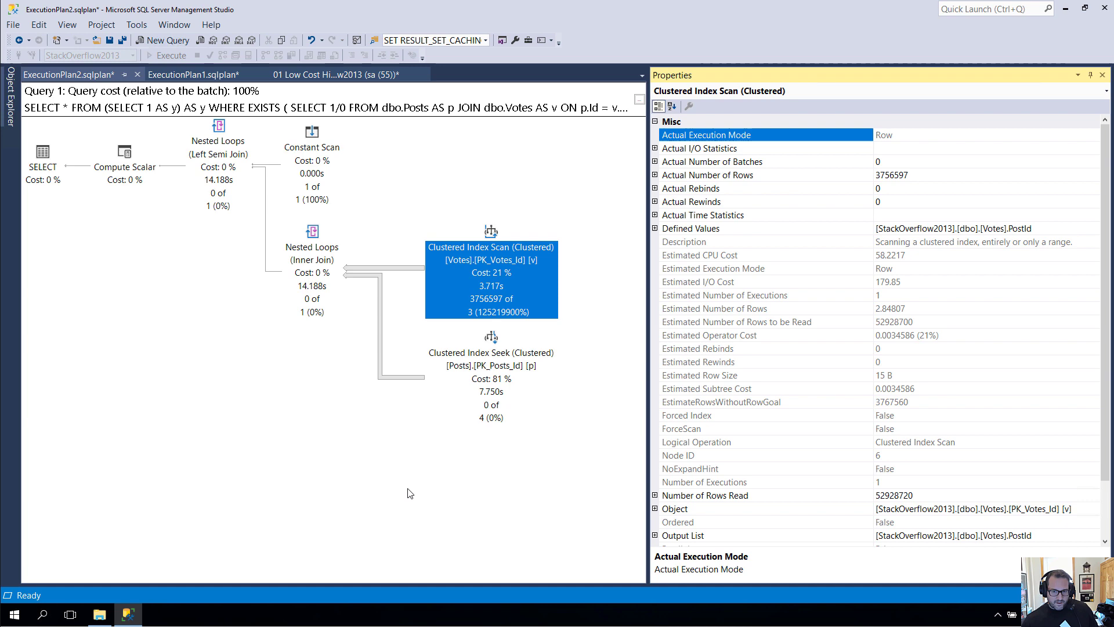
mouse_move(554, 403)
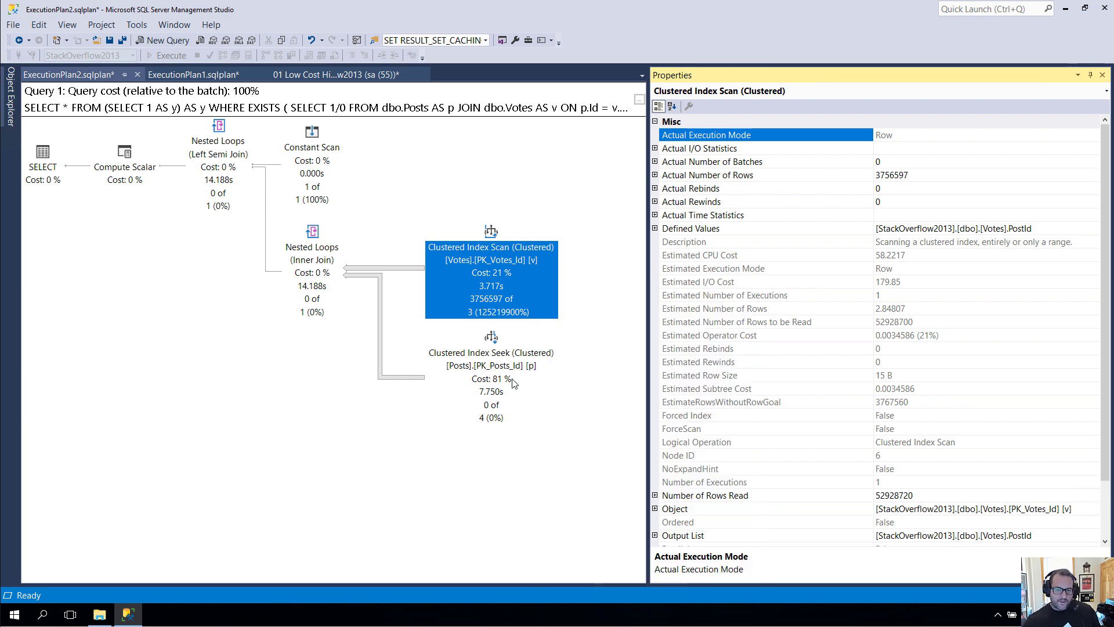
mouse_move(301, 291)
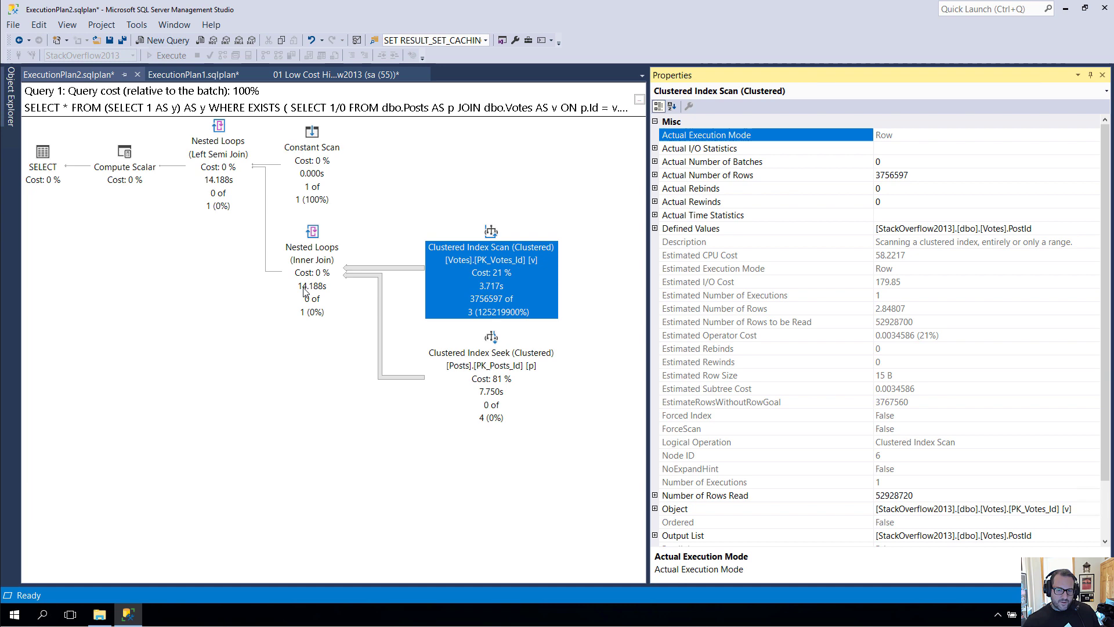
mouse_move(526, 458)
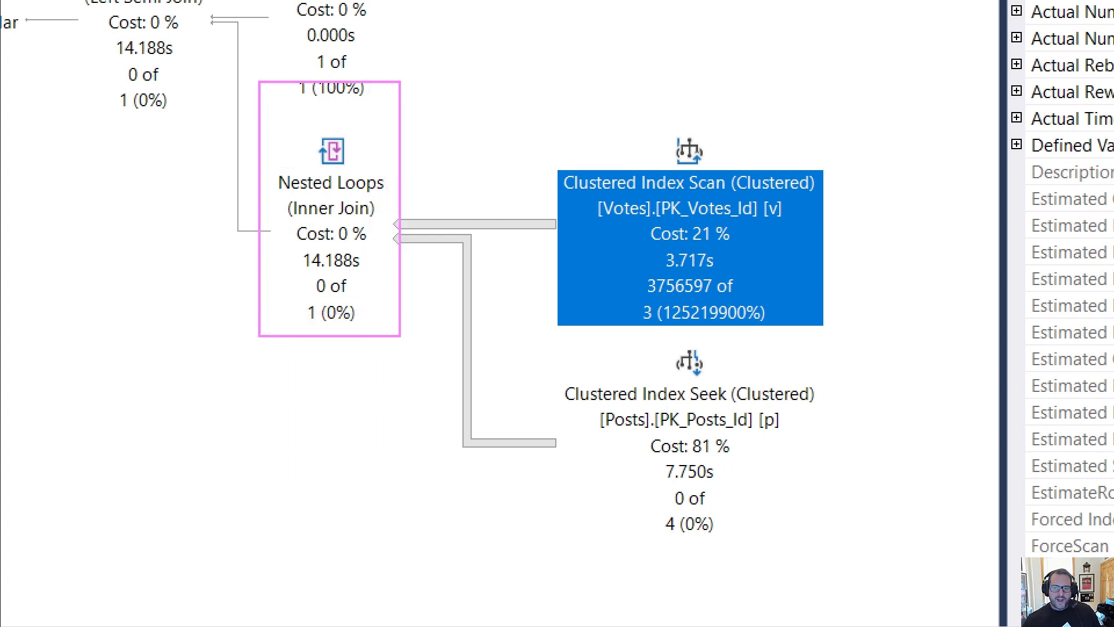
Step: Close the operator Properties window so the row-goal plan shows full width
left_click(688, 247)
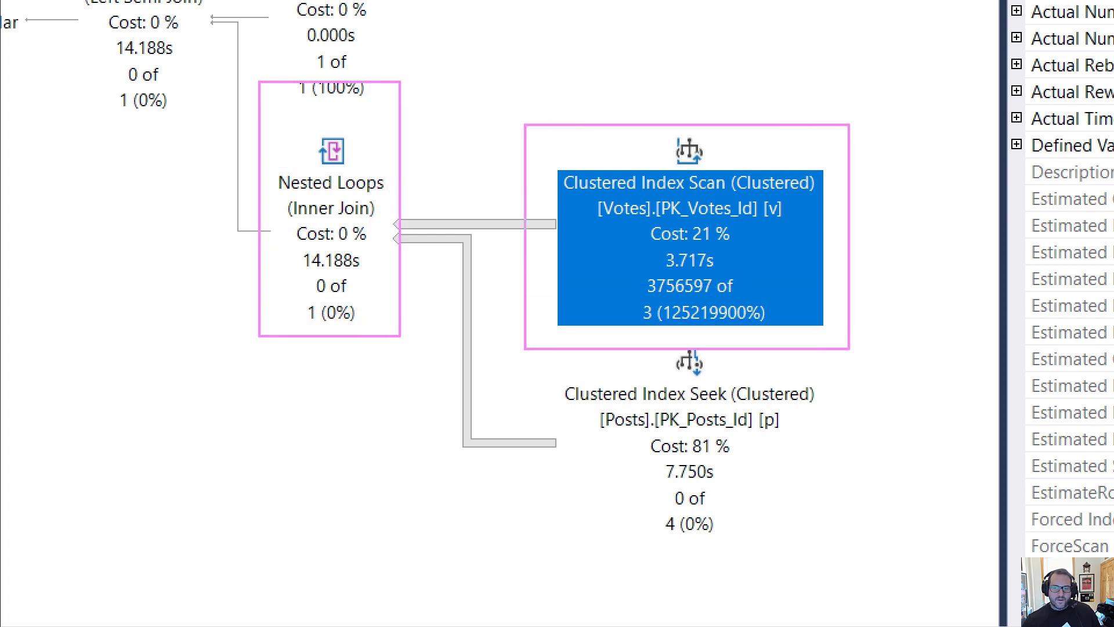
mouse_move(631, 305)
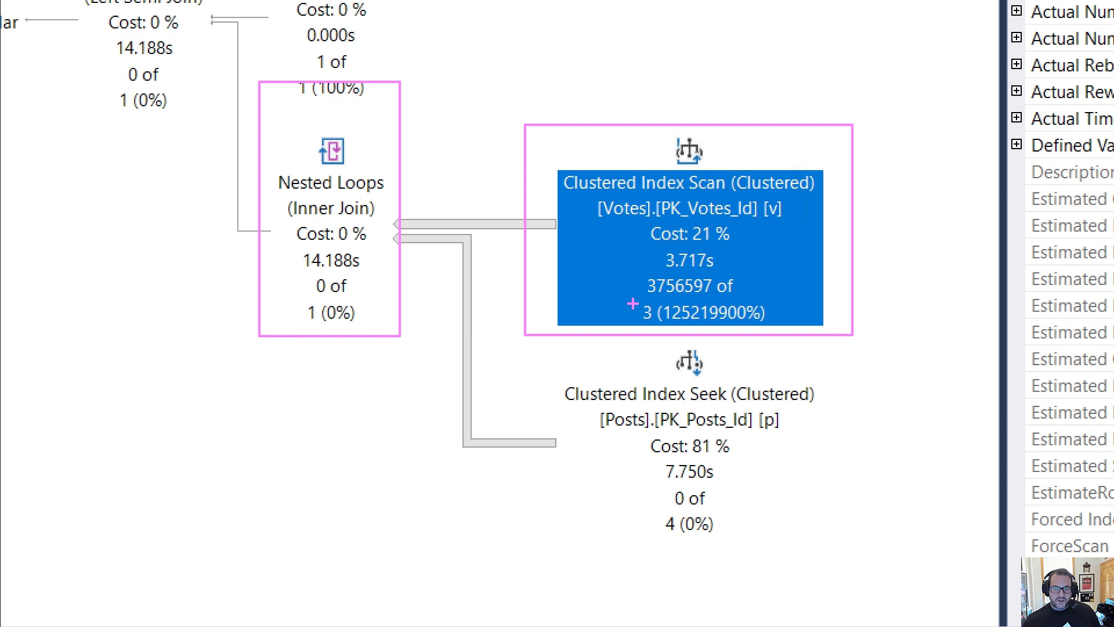
left_click(705, 312)
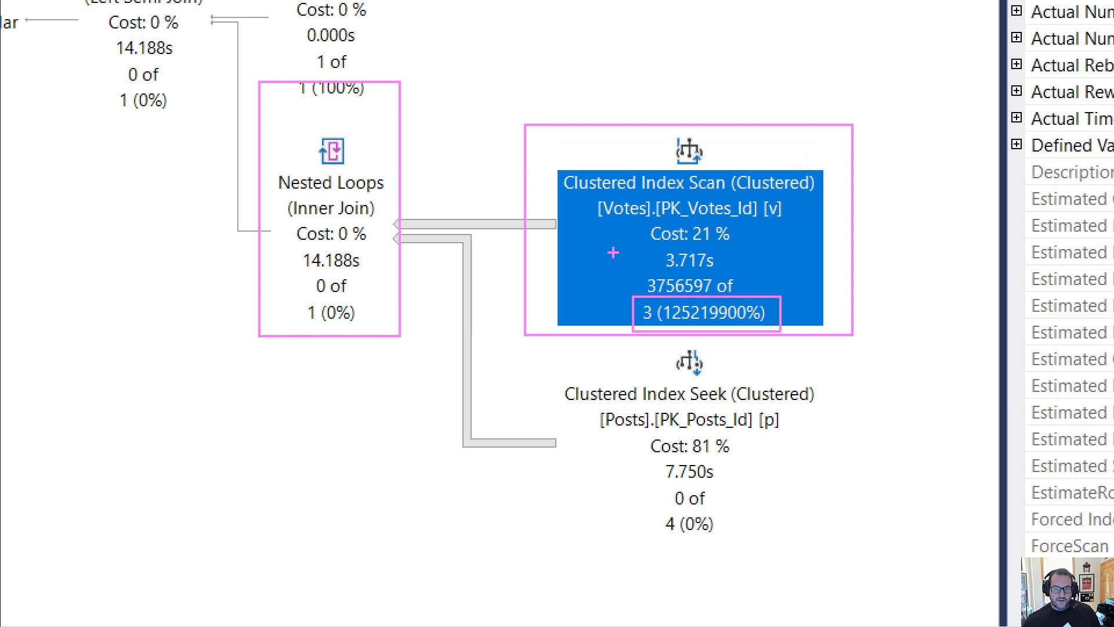
mouse_move(577, 381)
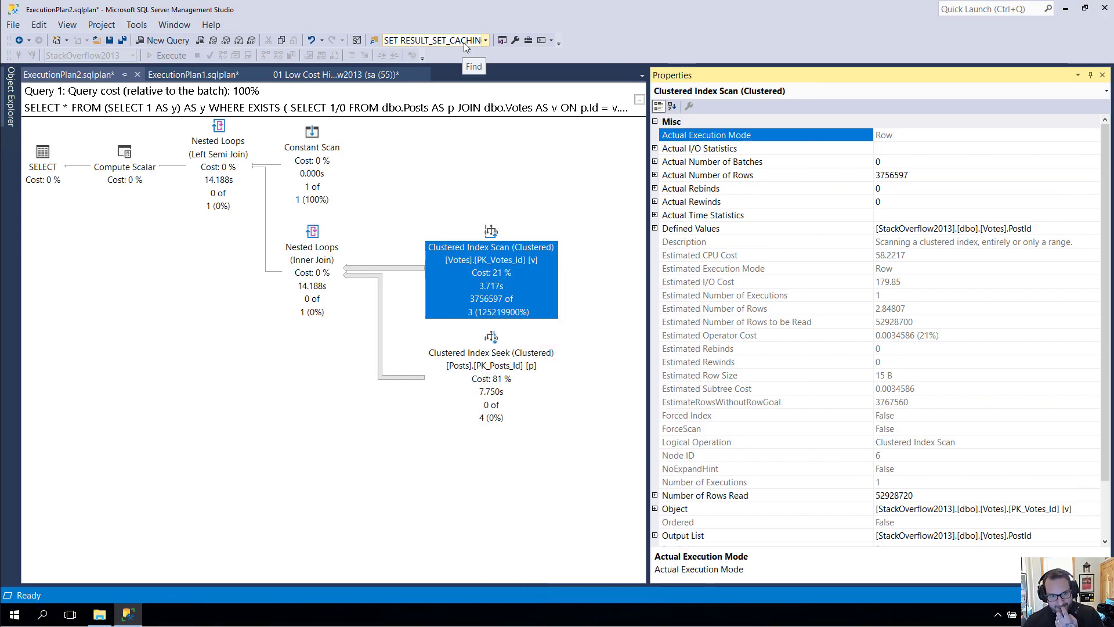
left_click(1101, 74)
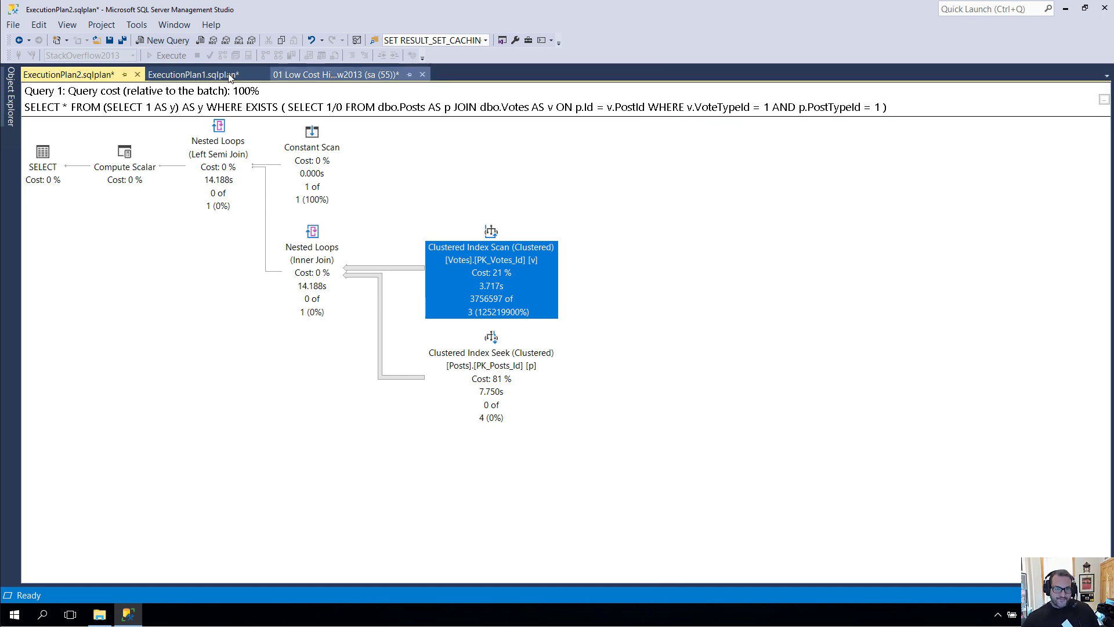
Step: Close ExecutionPlan2.sqlplan without saving, returning to the row goals script
left_click(137, 74)
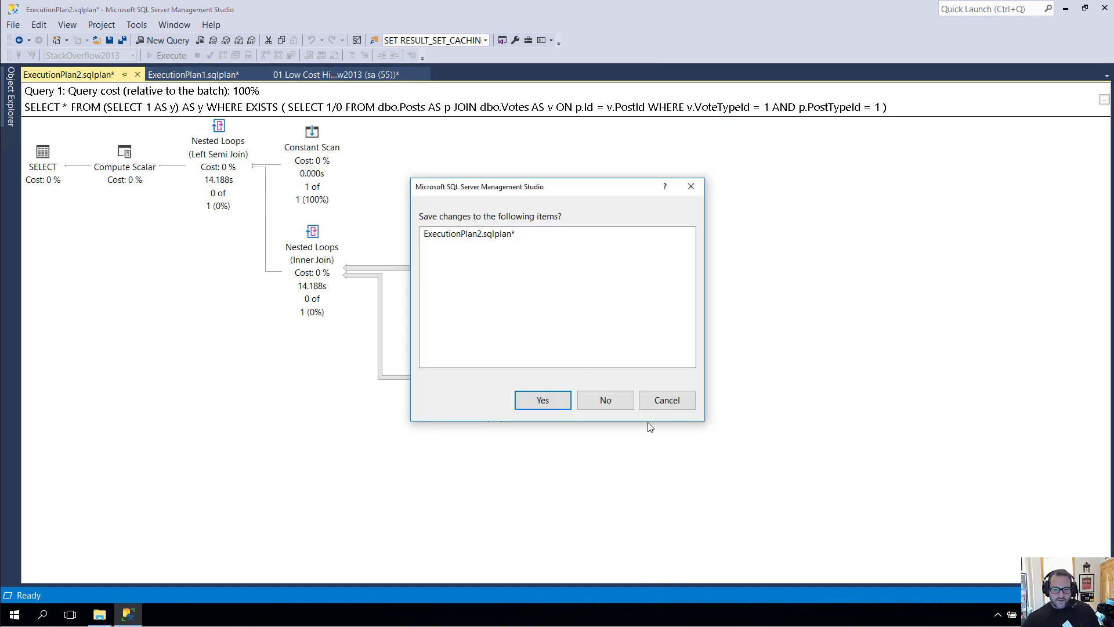
left_click(605, 399)
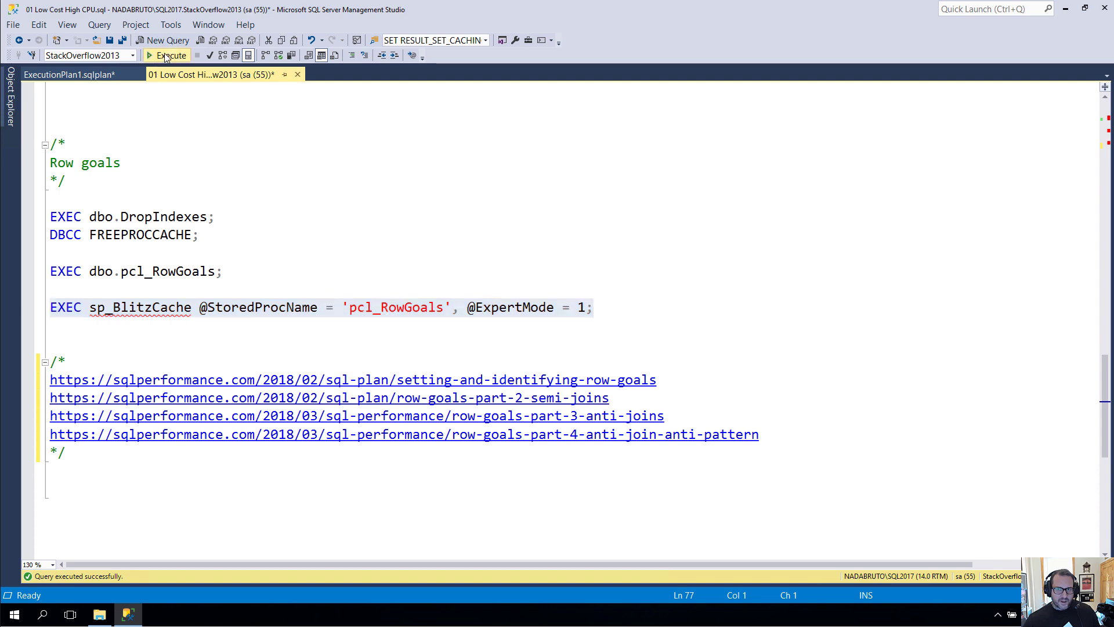
left_click(167, 56)
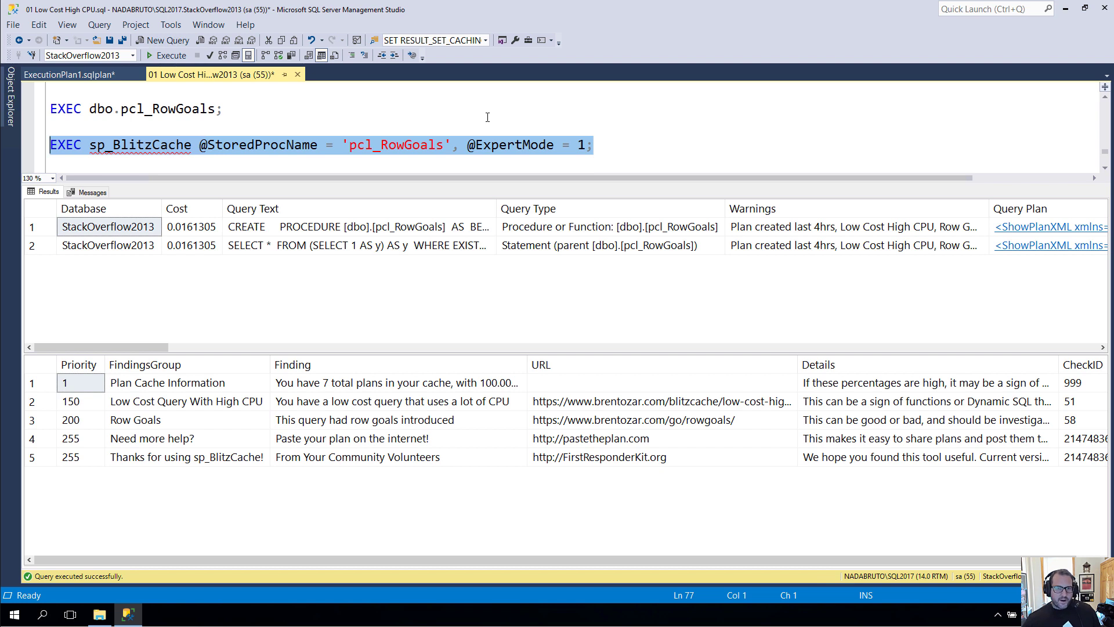
left_click(176, 208)
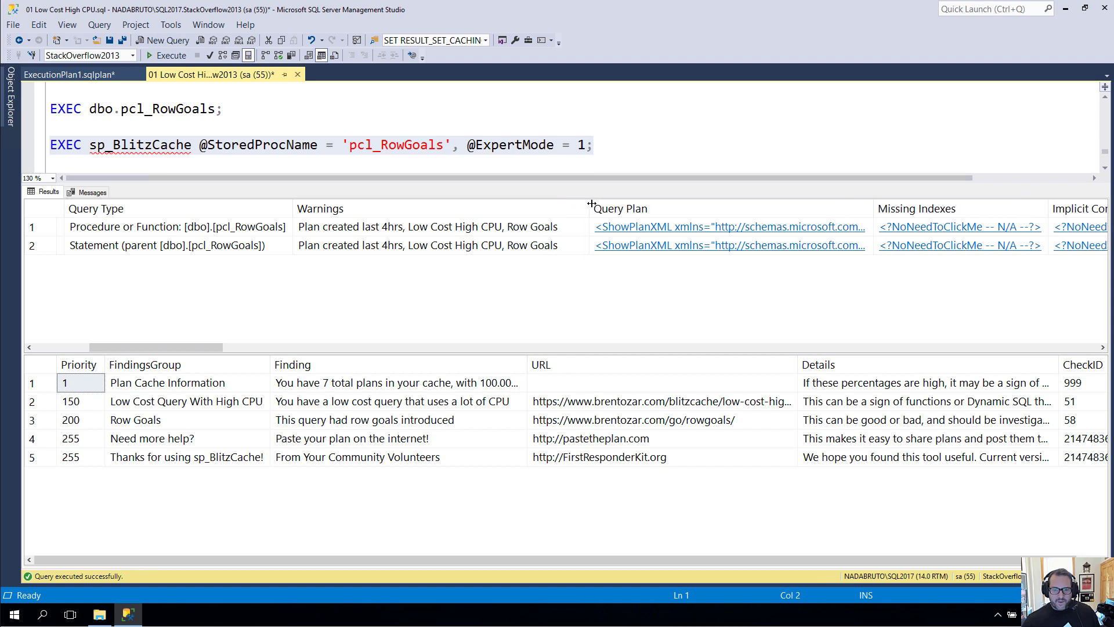
left_click(429, 226)
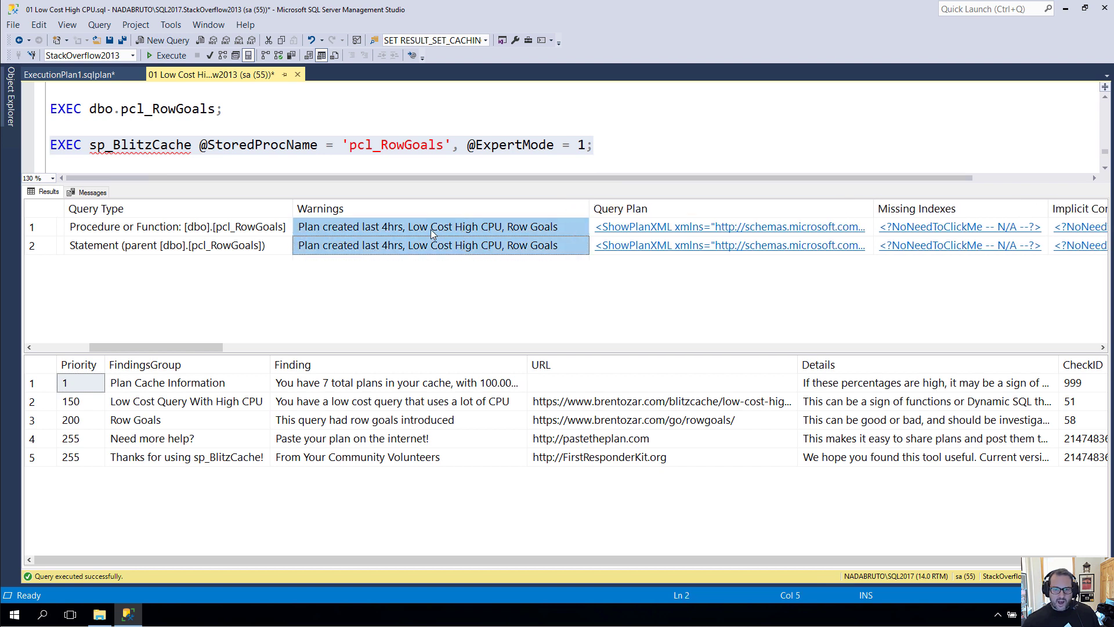
mouse_move(541, 308)
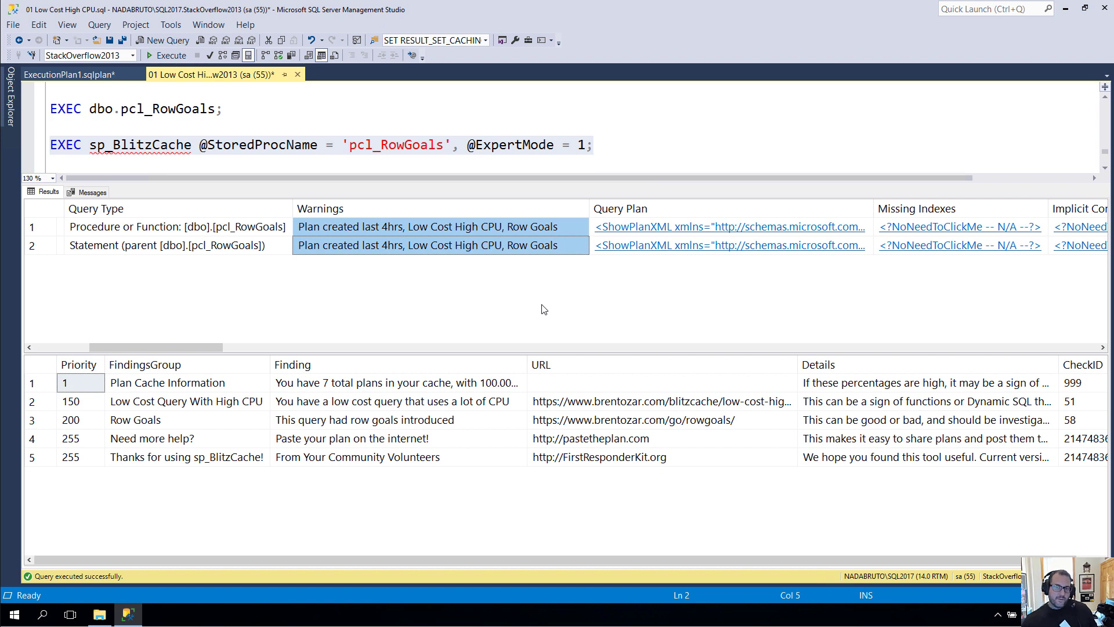
mouse_move(589, 155)
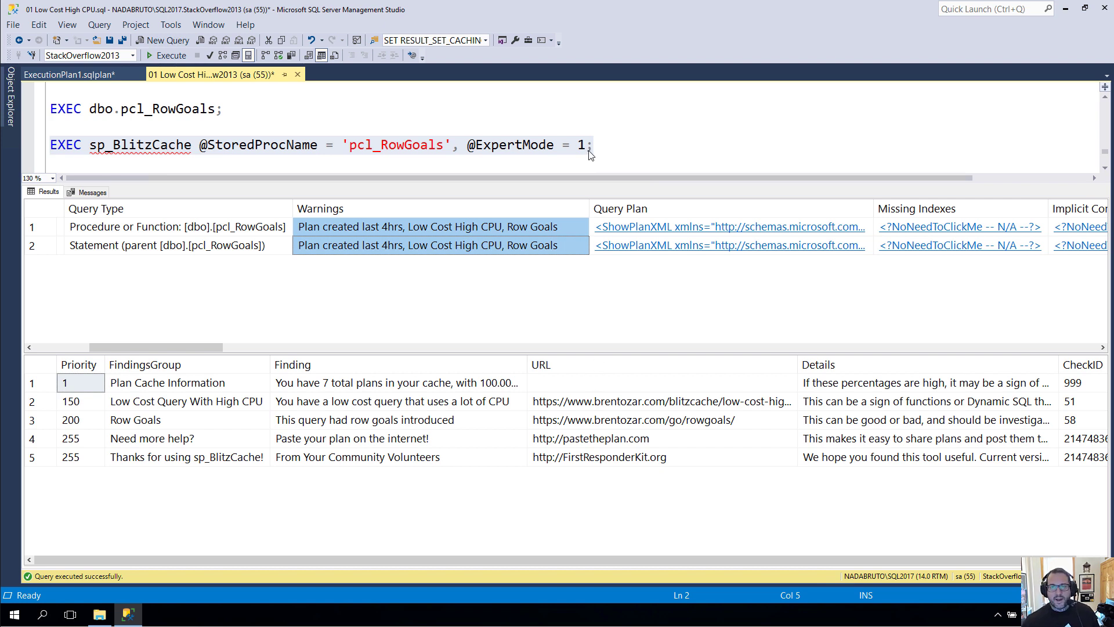
mouse_move(511, 149)
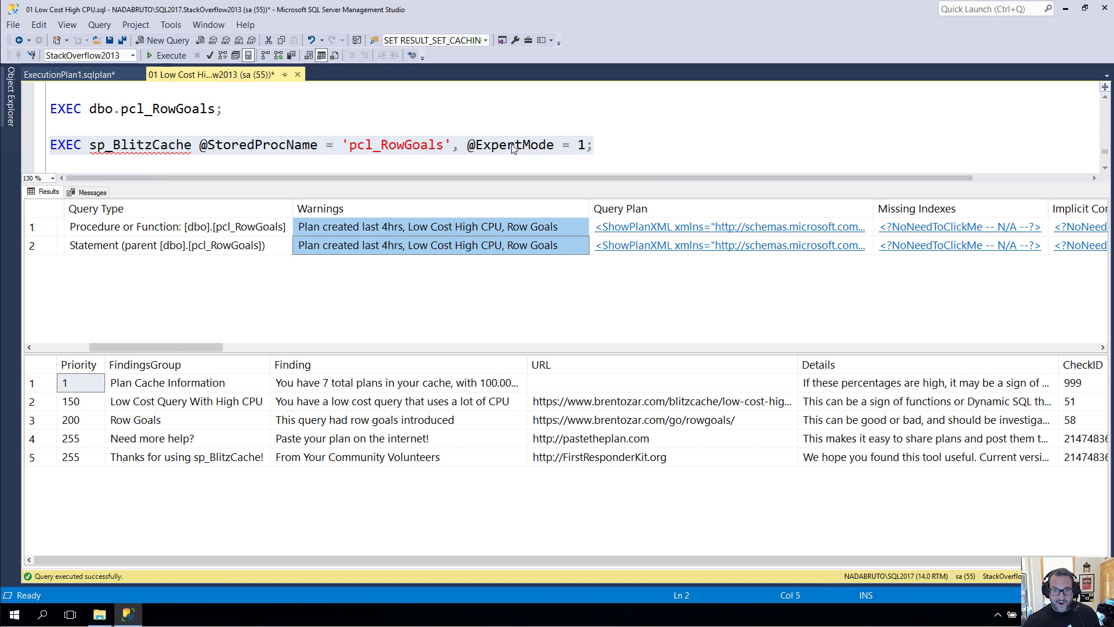
double_click(511, 145)
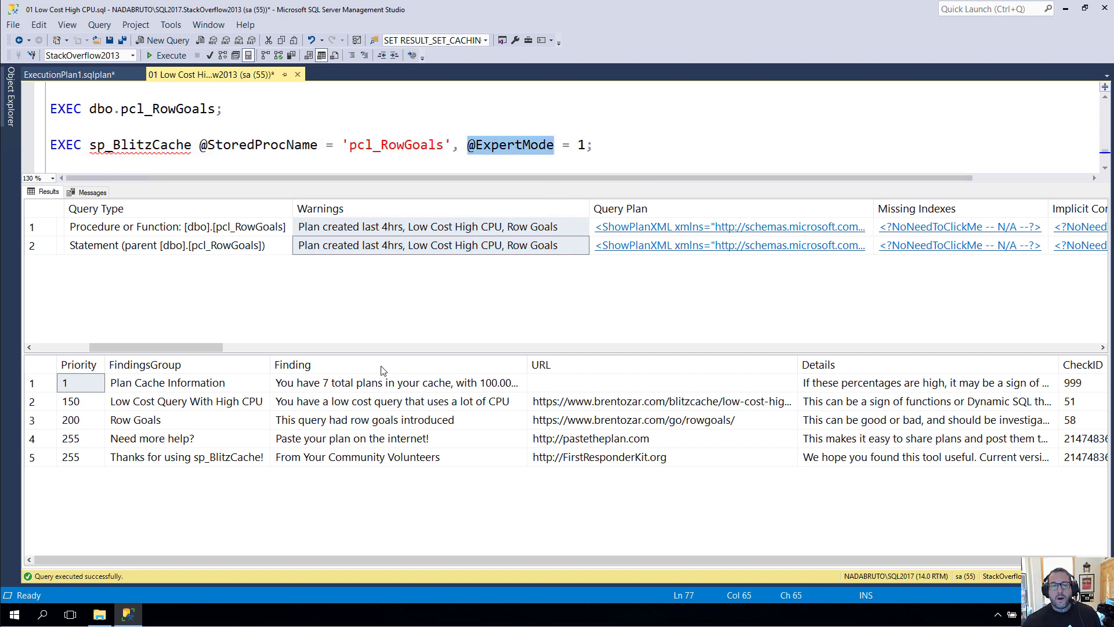
mouse_move(382, 352)
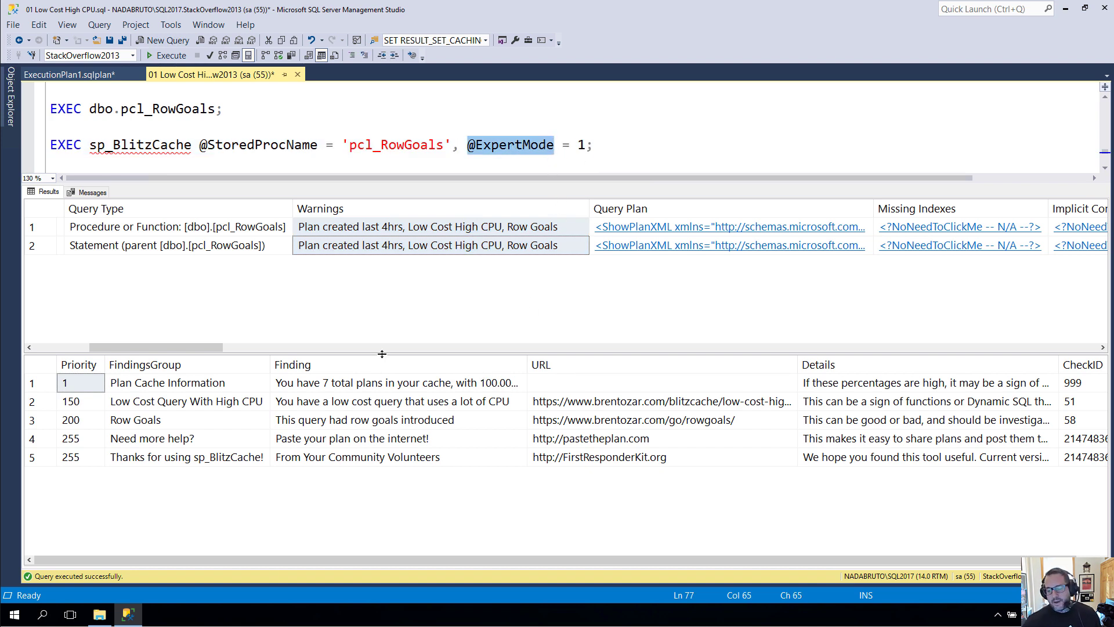
mouse_move(381, 347)
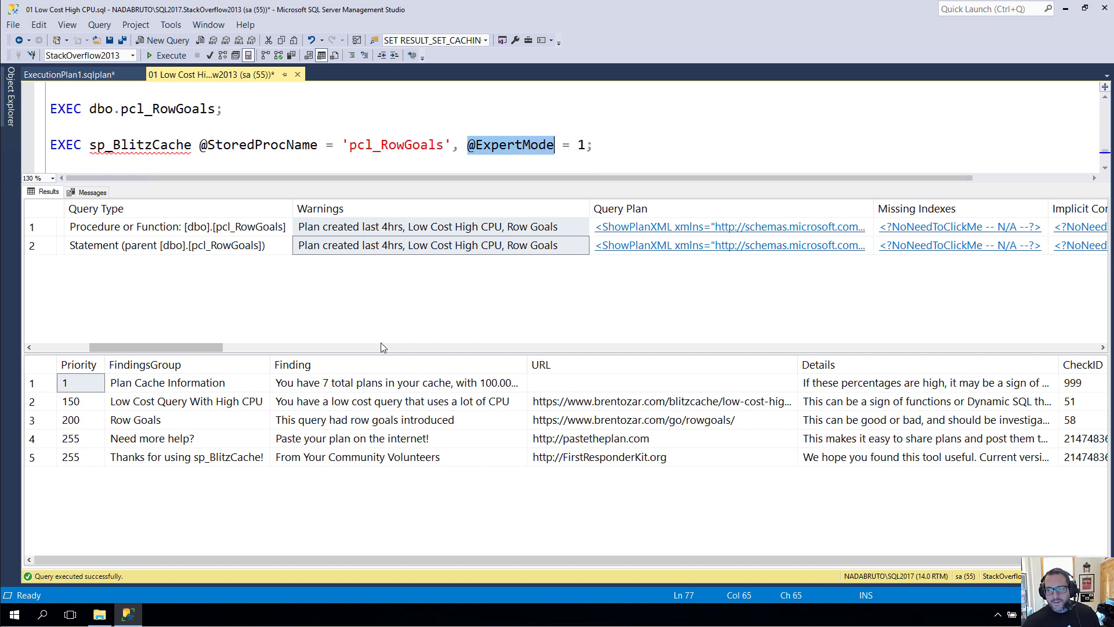
mouse_move(381, 334)
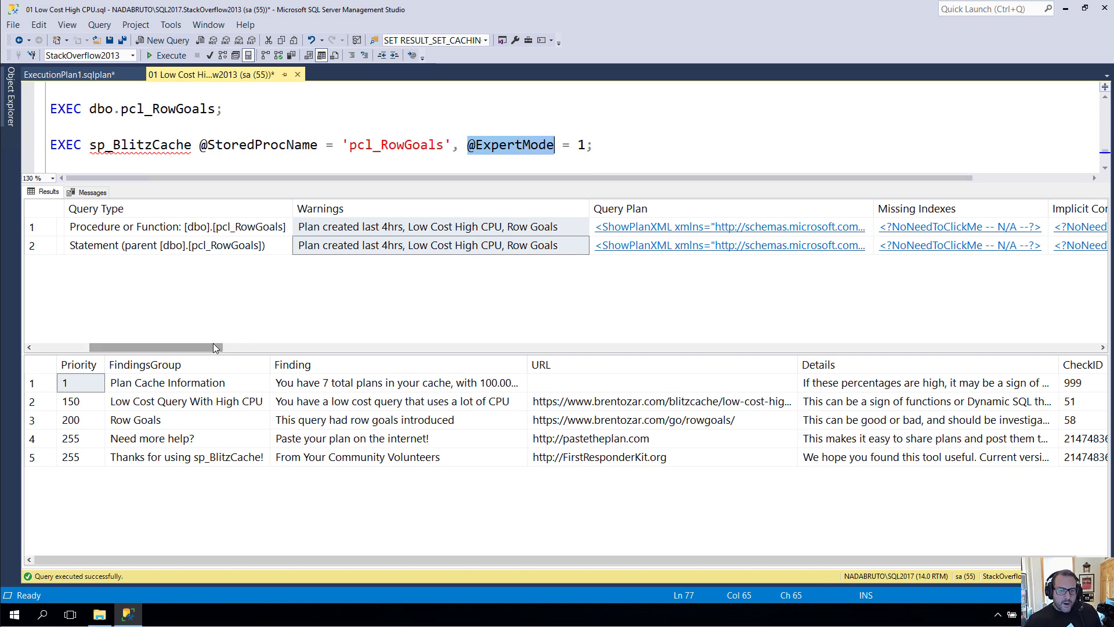
Step: View the statement's cached plan from the ShowPlanXML link, then return to the sp_BlitzCache results
scroll("right", 3)
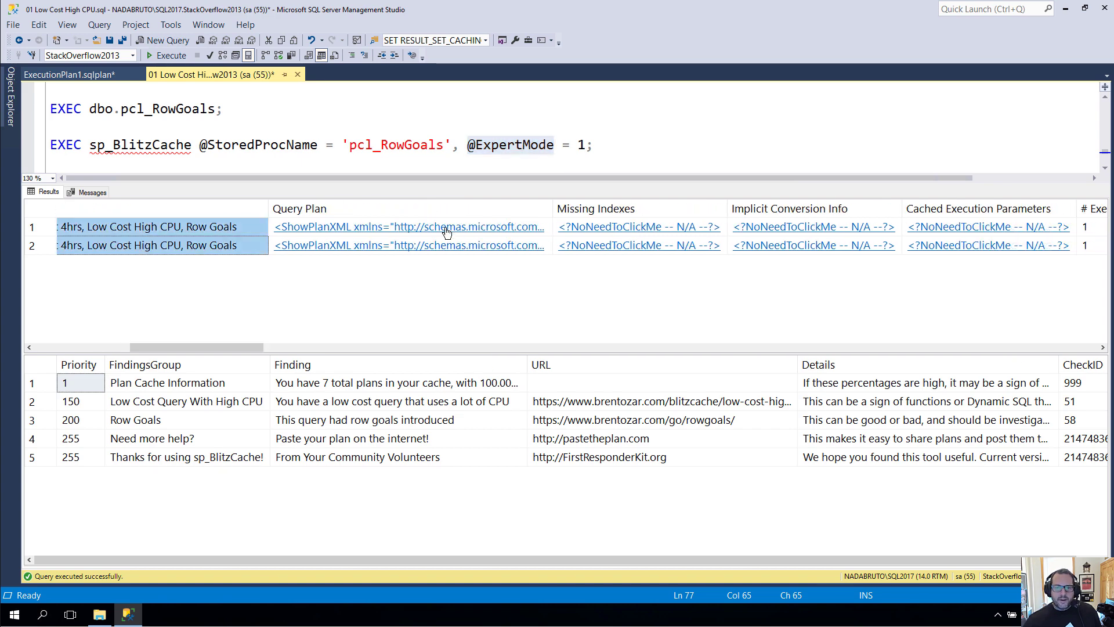
left_click(407, 226)
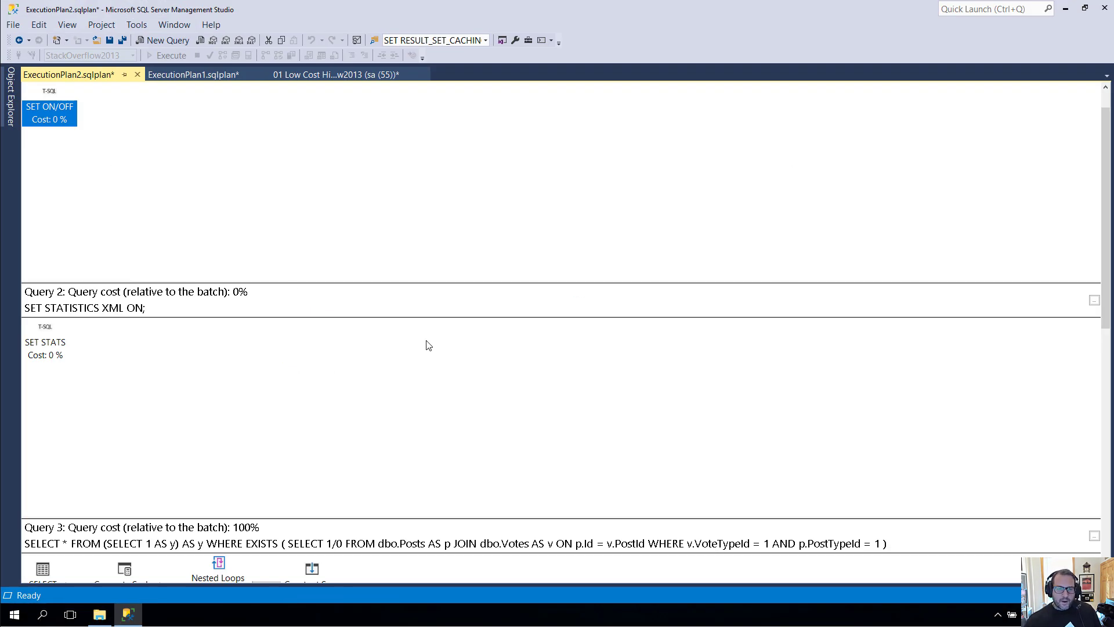
left_click(334, 74)
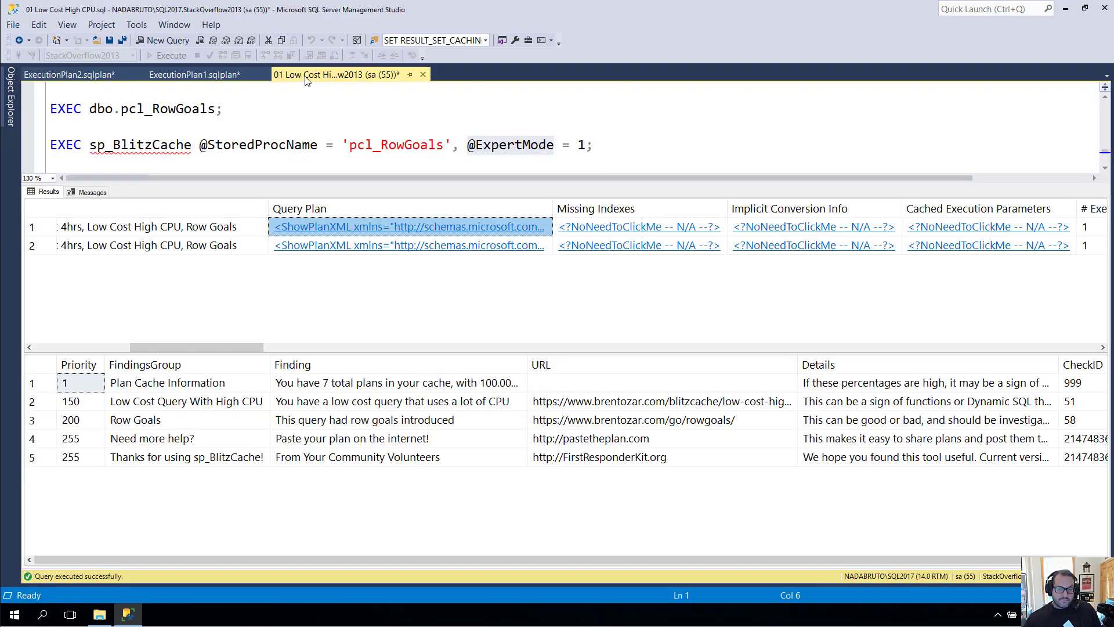
scroll("right", 3)
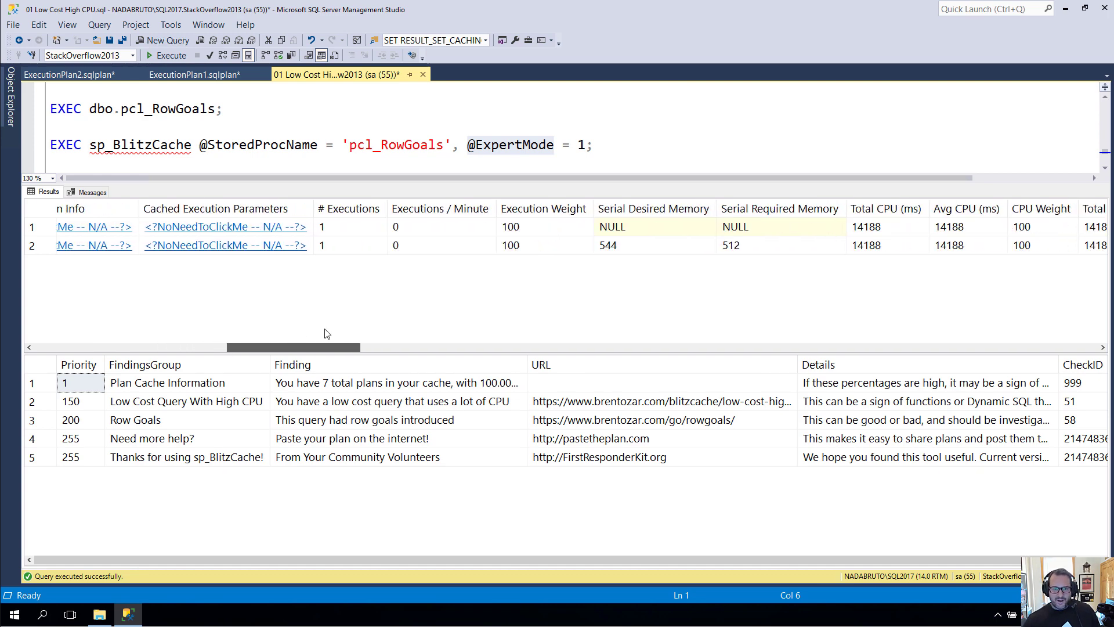
scroll("right", 3)
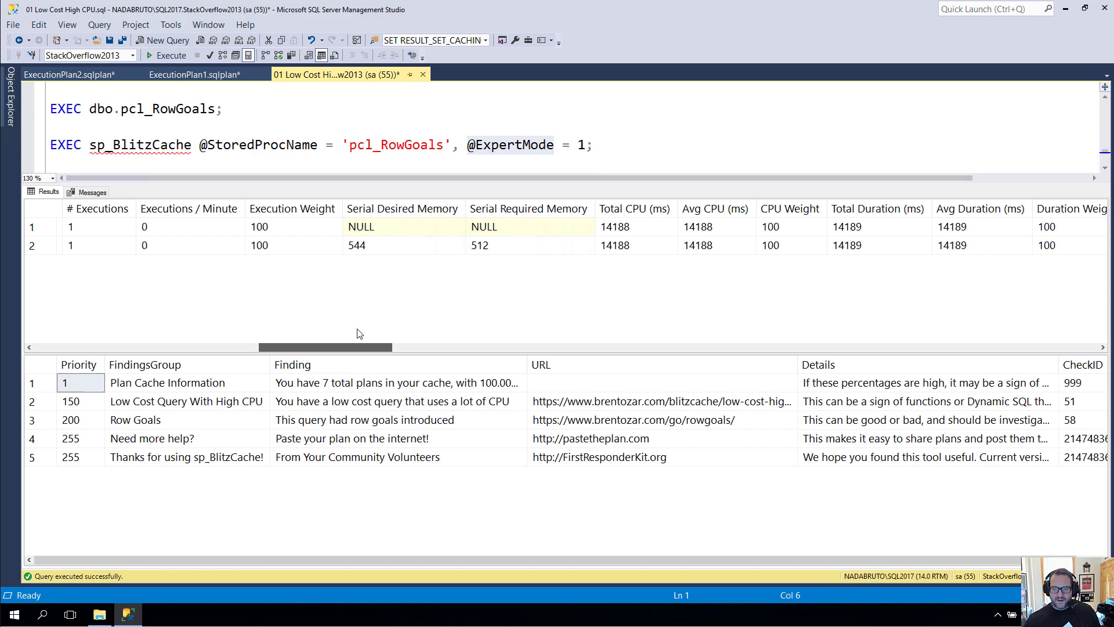
scroll("right", 3)
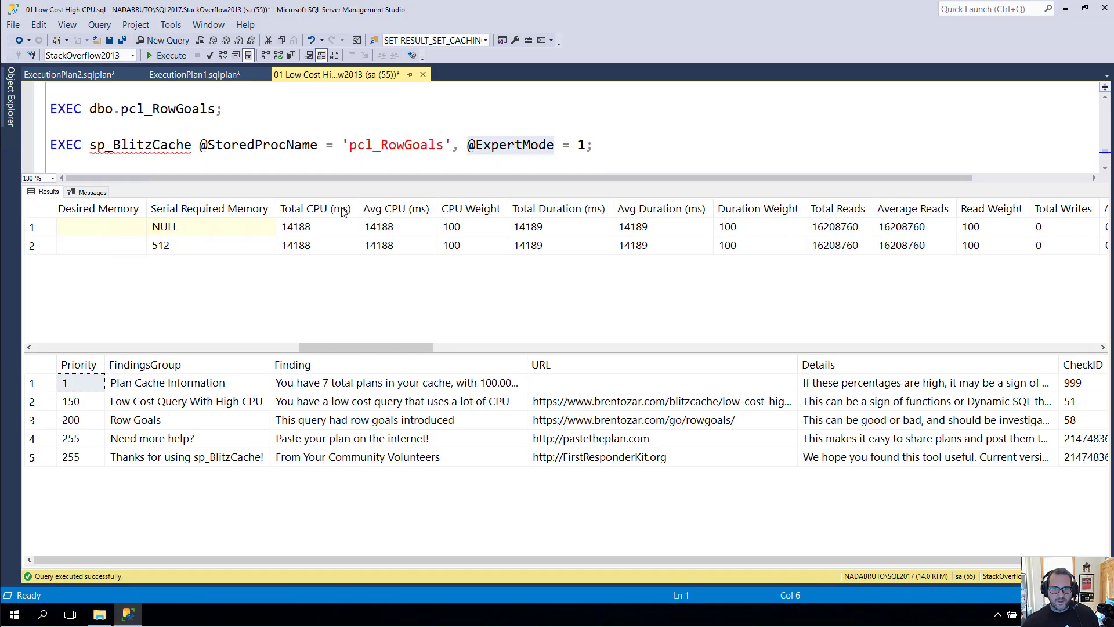
scroll("right", 3)
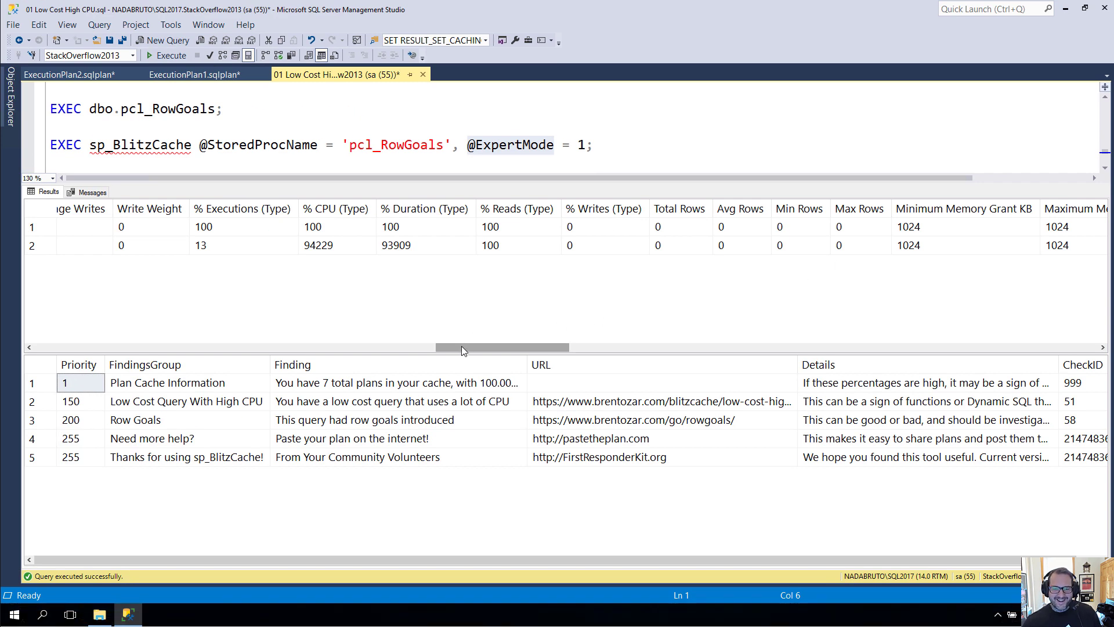
scroll("left", 3)
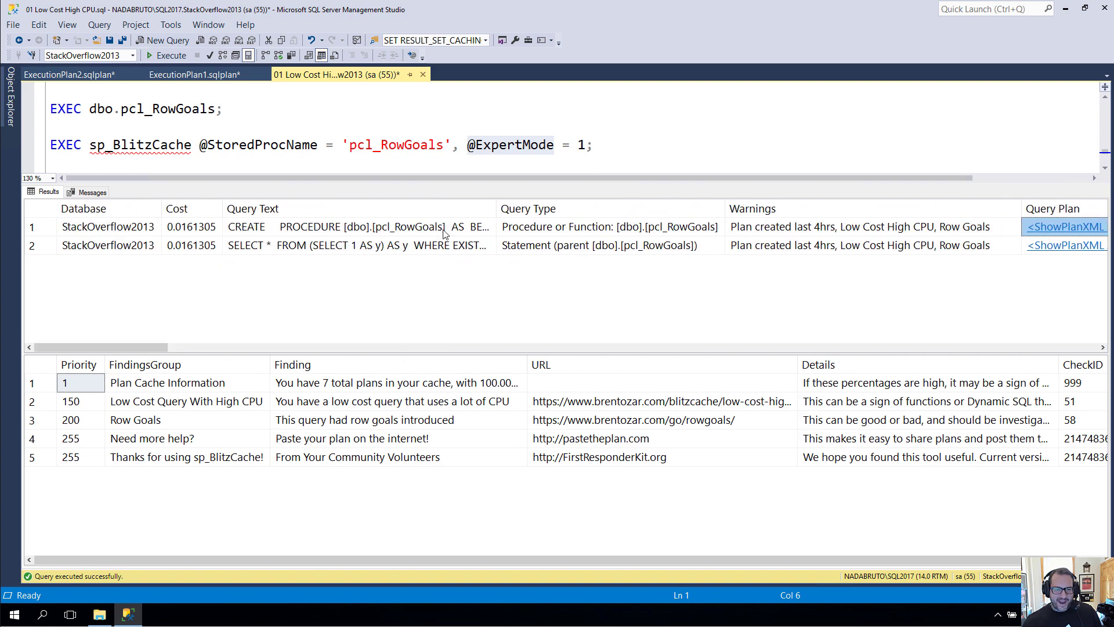
mouse_move(461, 196)
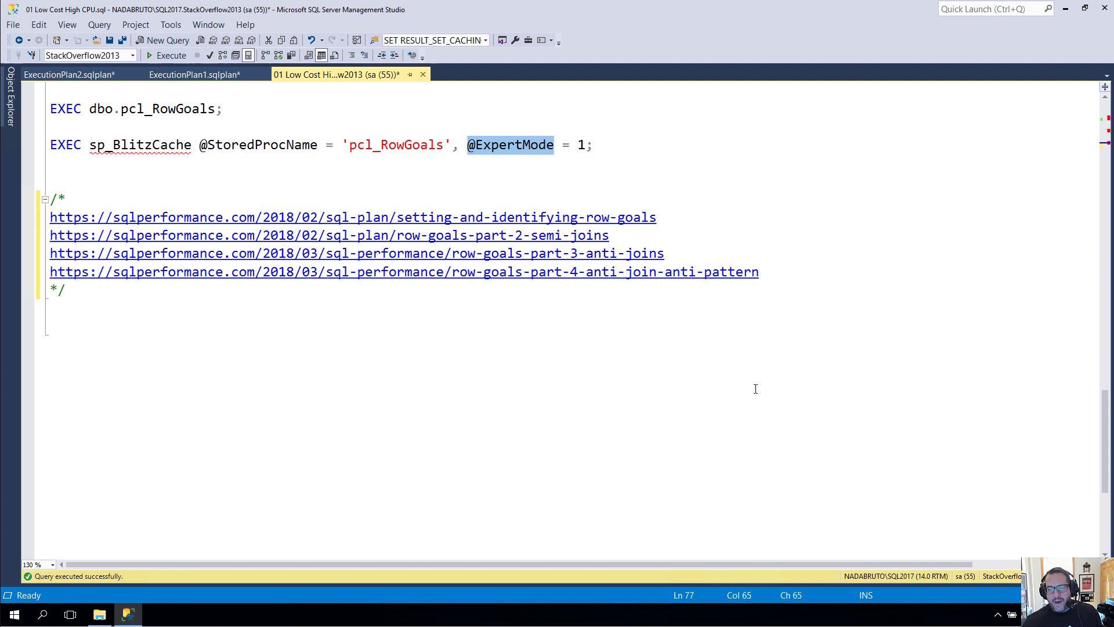
mouse_move(802, 277)
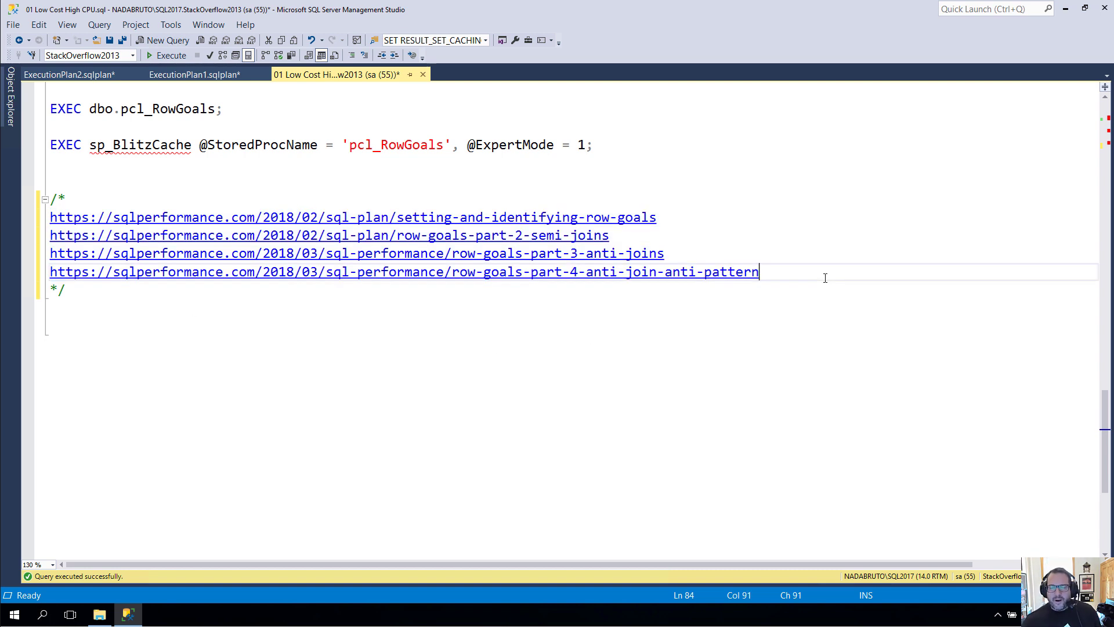
mouse_move(702, 292)
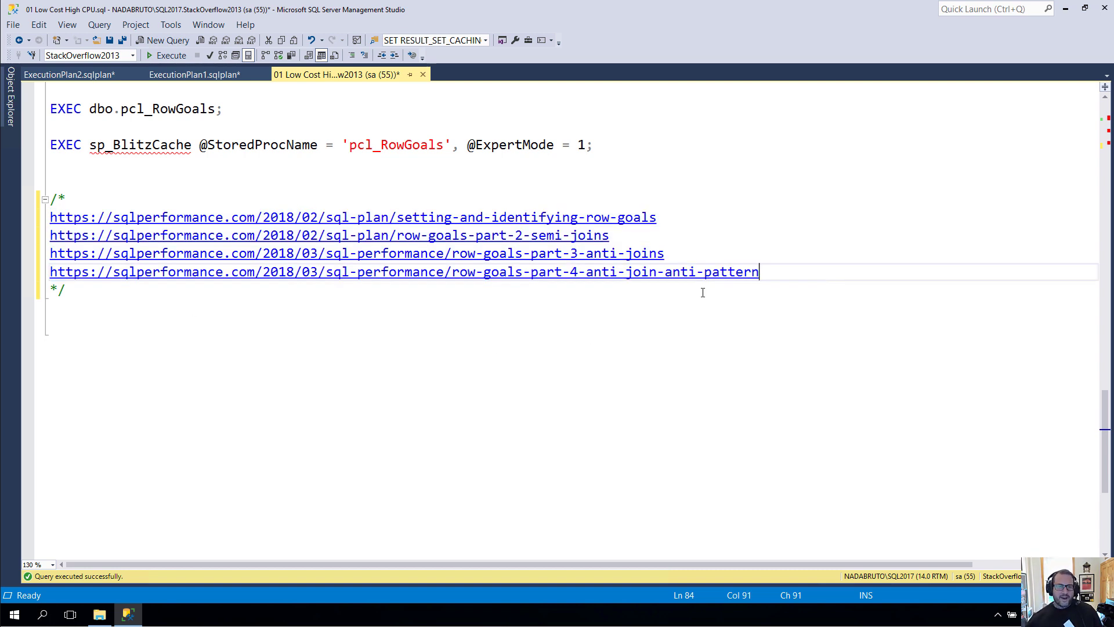
mouse_move(441, 234)
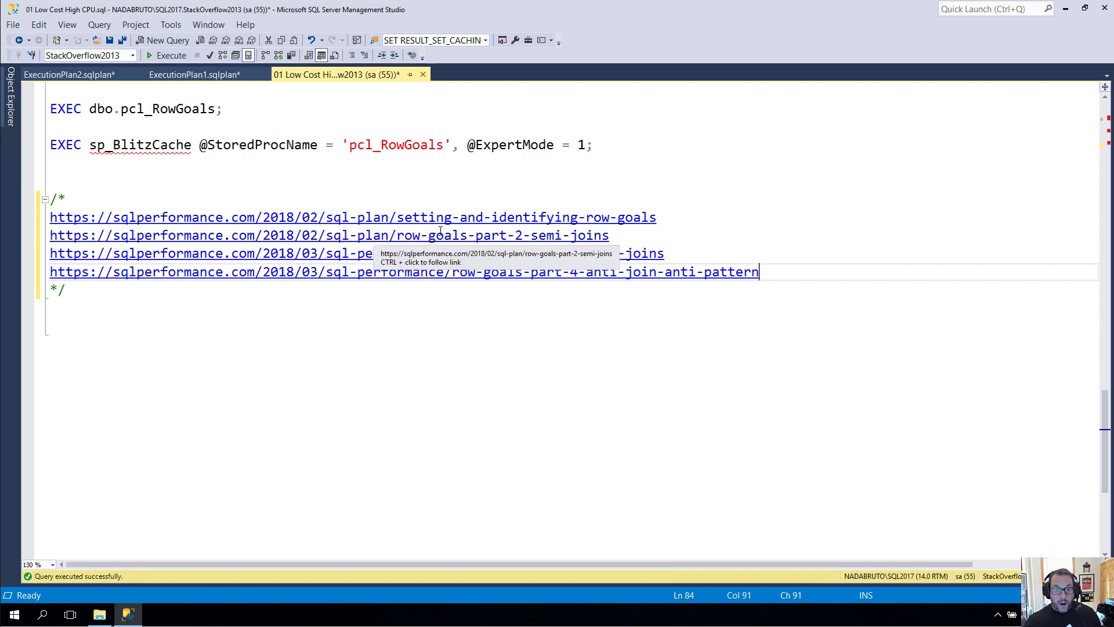
mouse_move(421, 394)
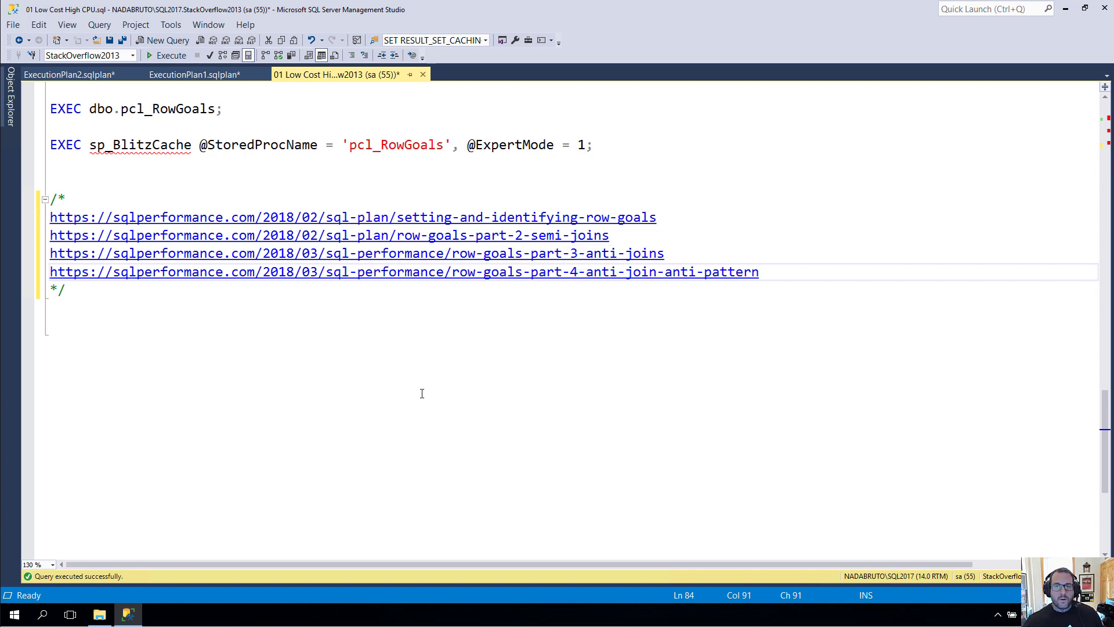
mouse_move(351, 301)
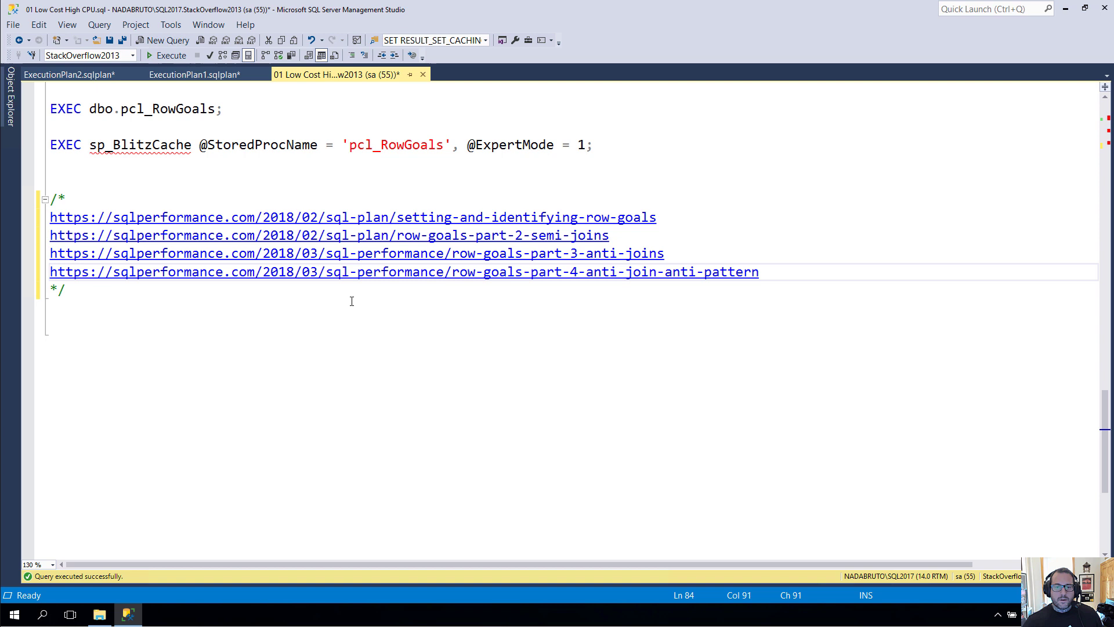
mouse_move(472, 335)
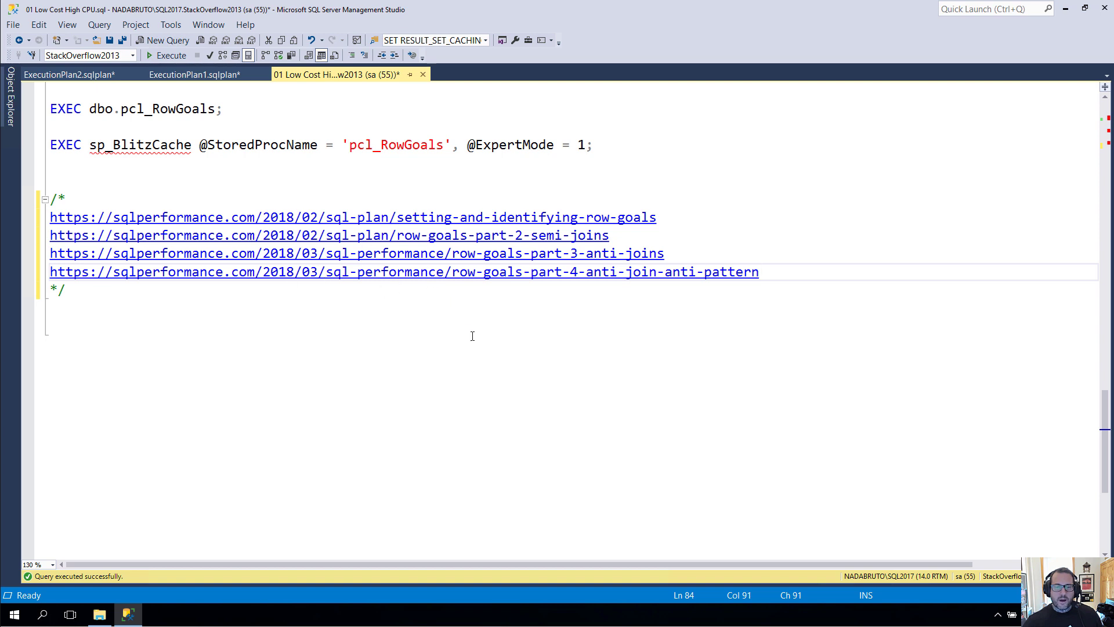
Step: Save the script with its four sqlperformance.com row-goal article links
left_click(759, 271)
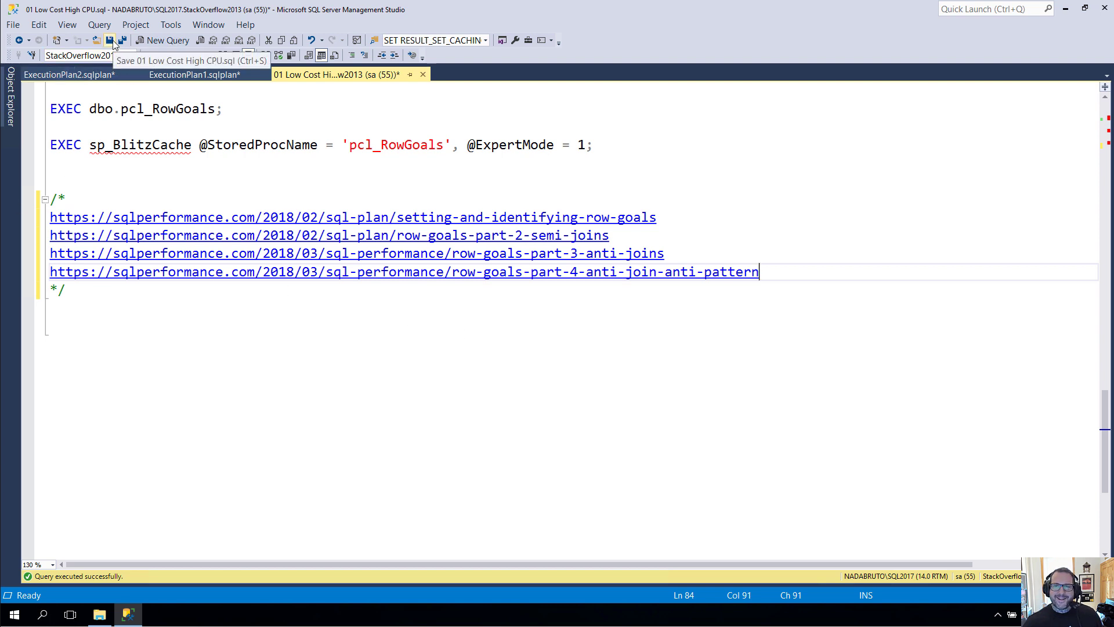
left_click(110, 39)
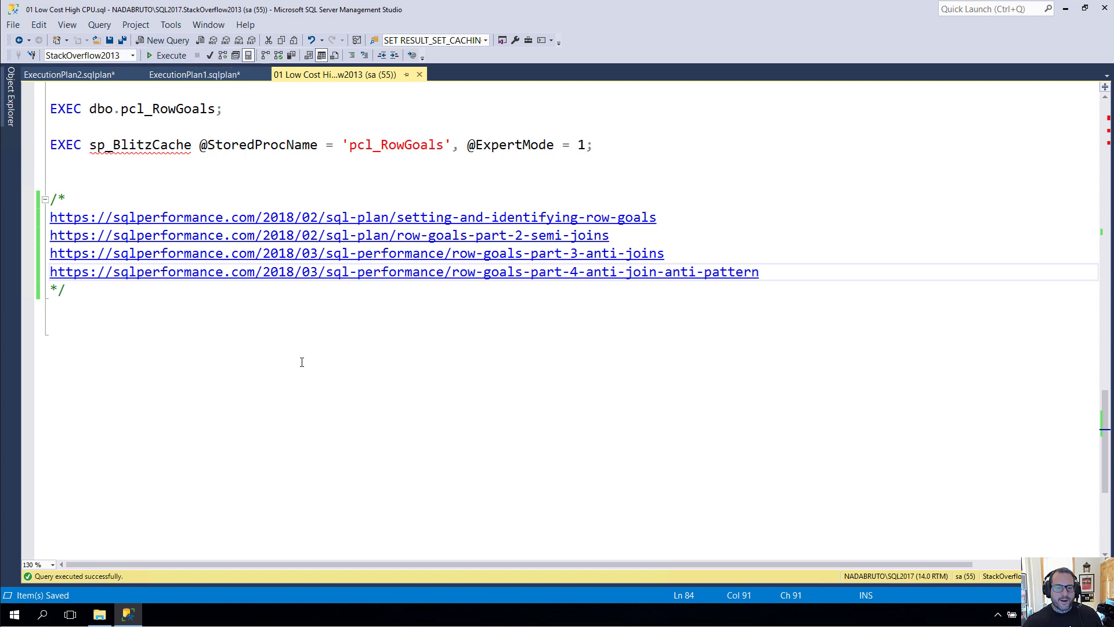
mouse_move(150, 93)
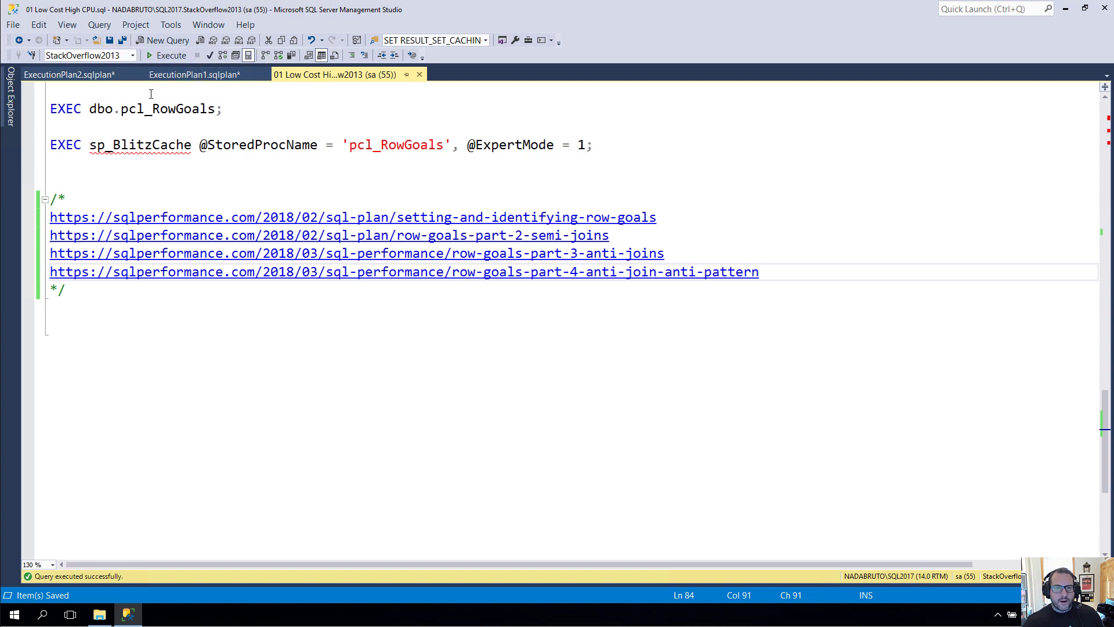
mouse_move(623, 30)
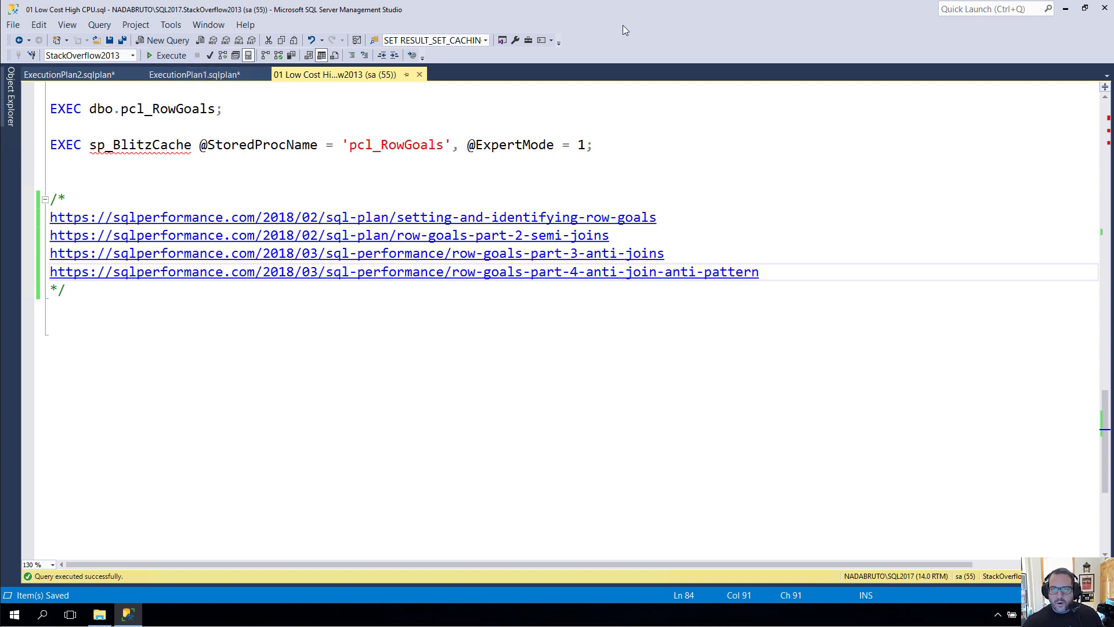